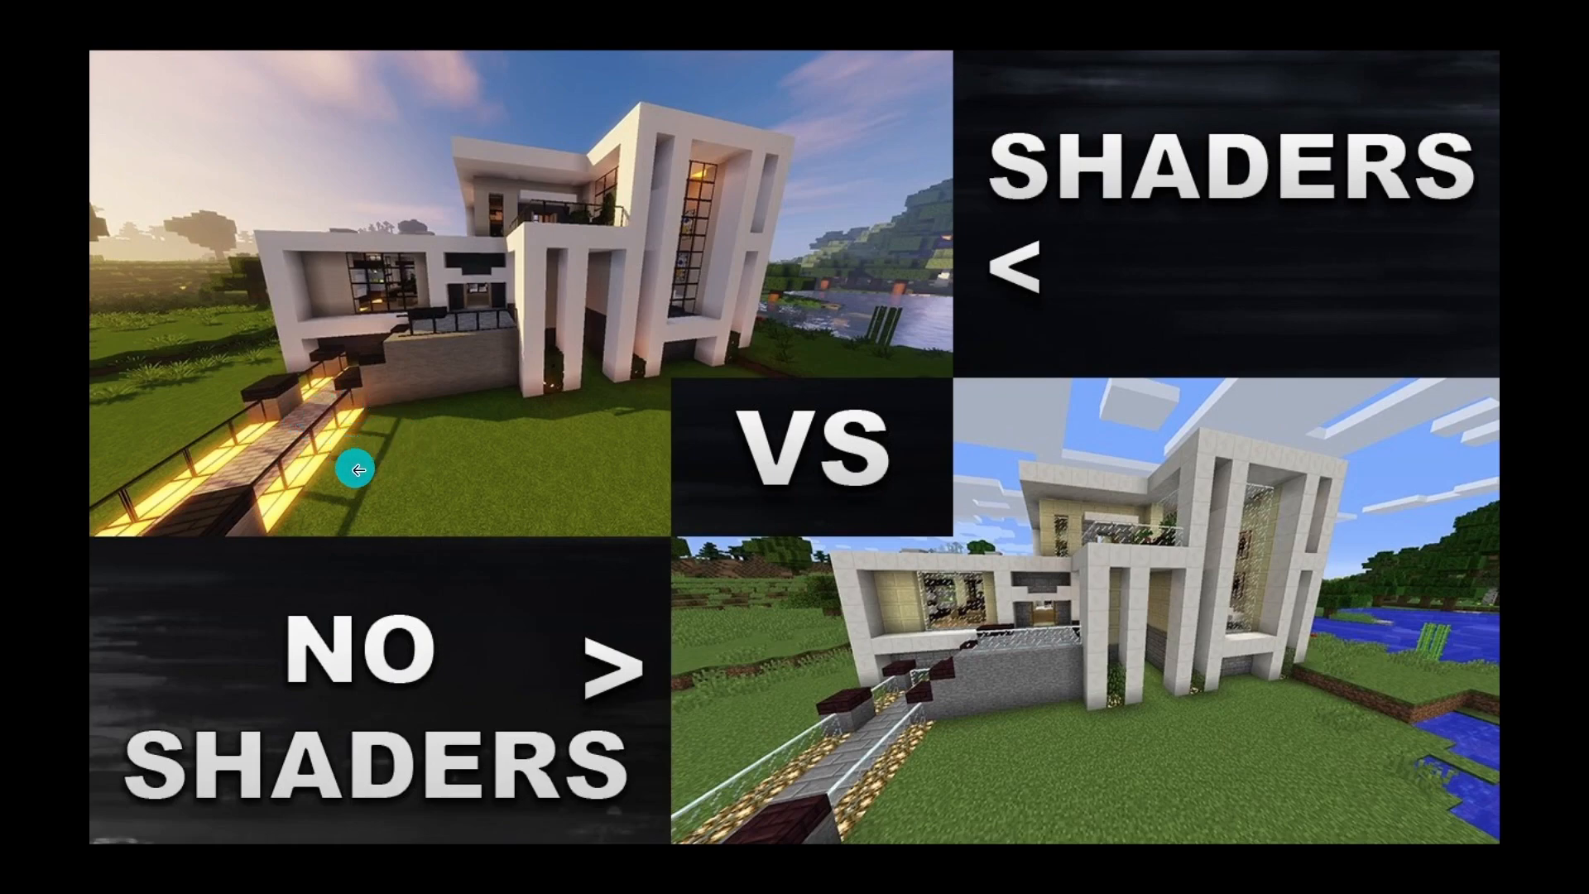
{"action": "mouse_move", "coordinate": [846, 307]}
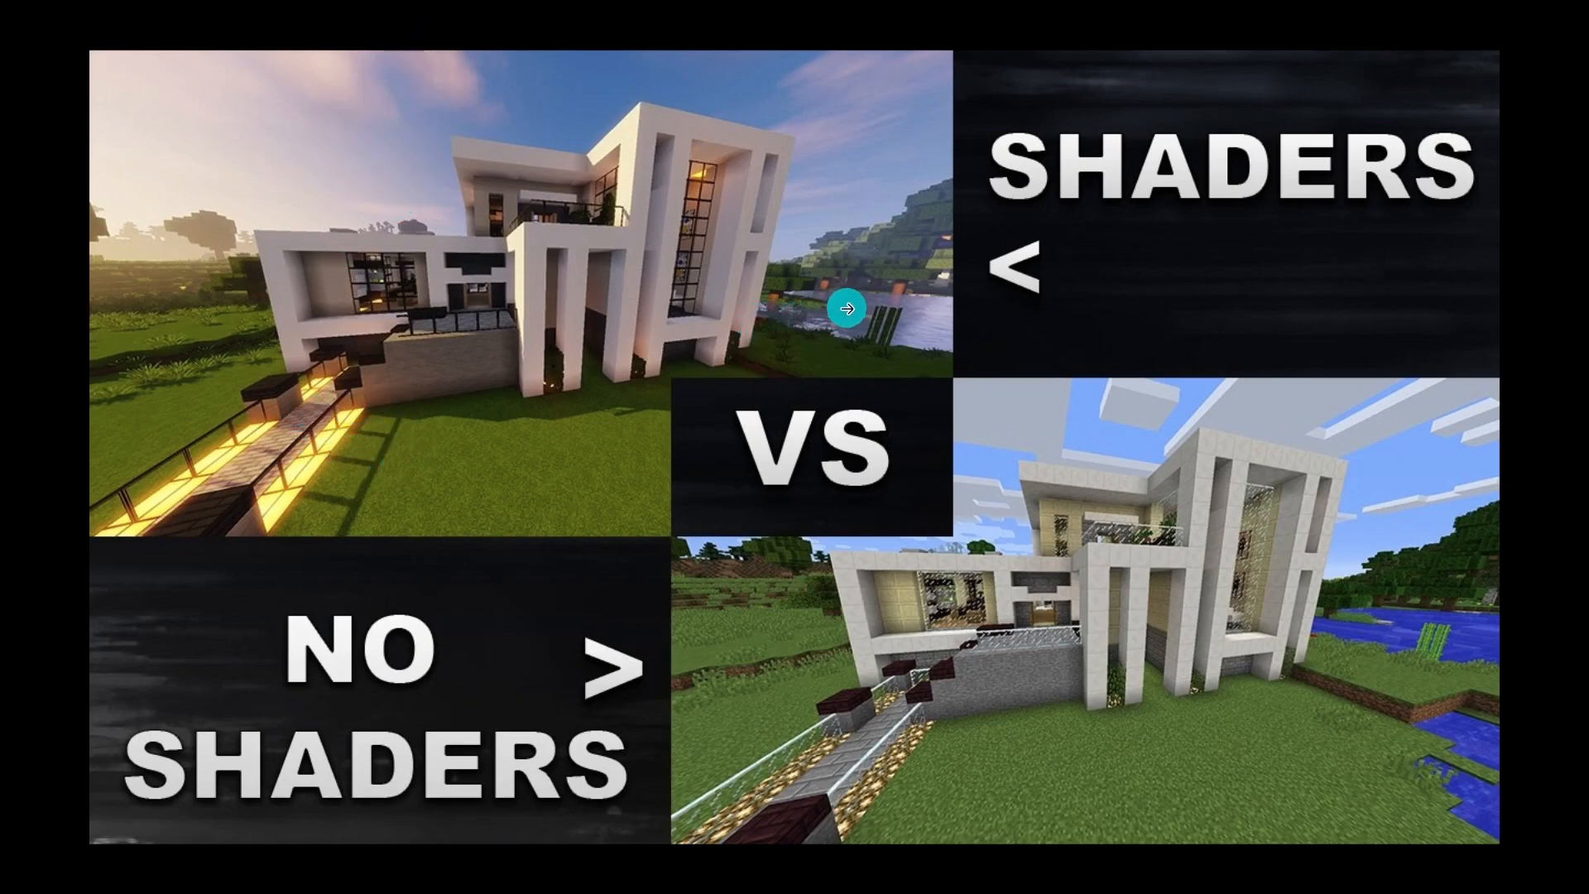
{"action": "mouse_move", "coordinate": [564, 160]}
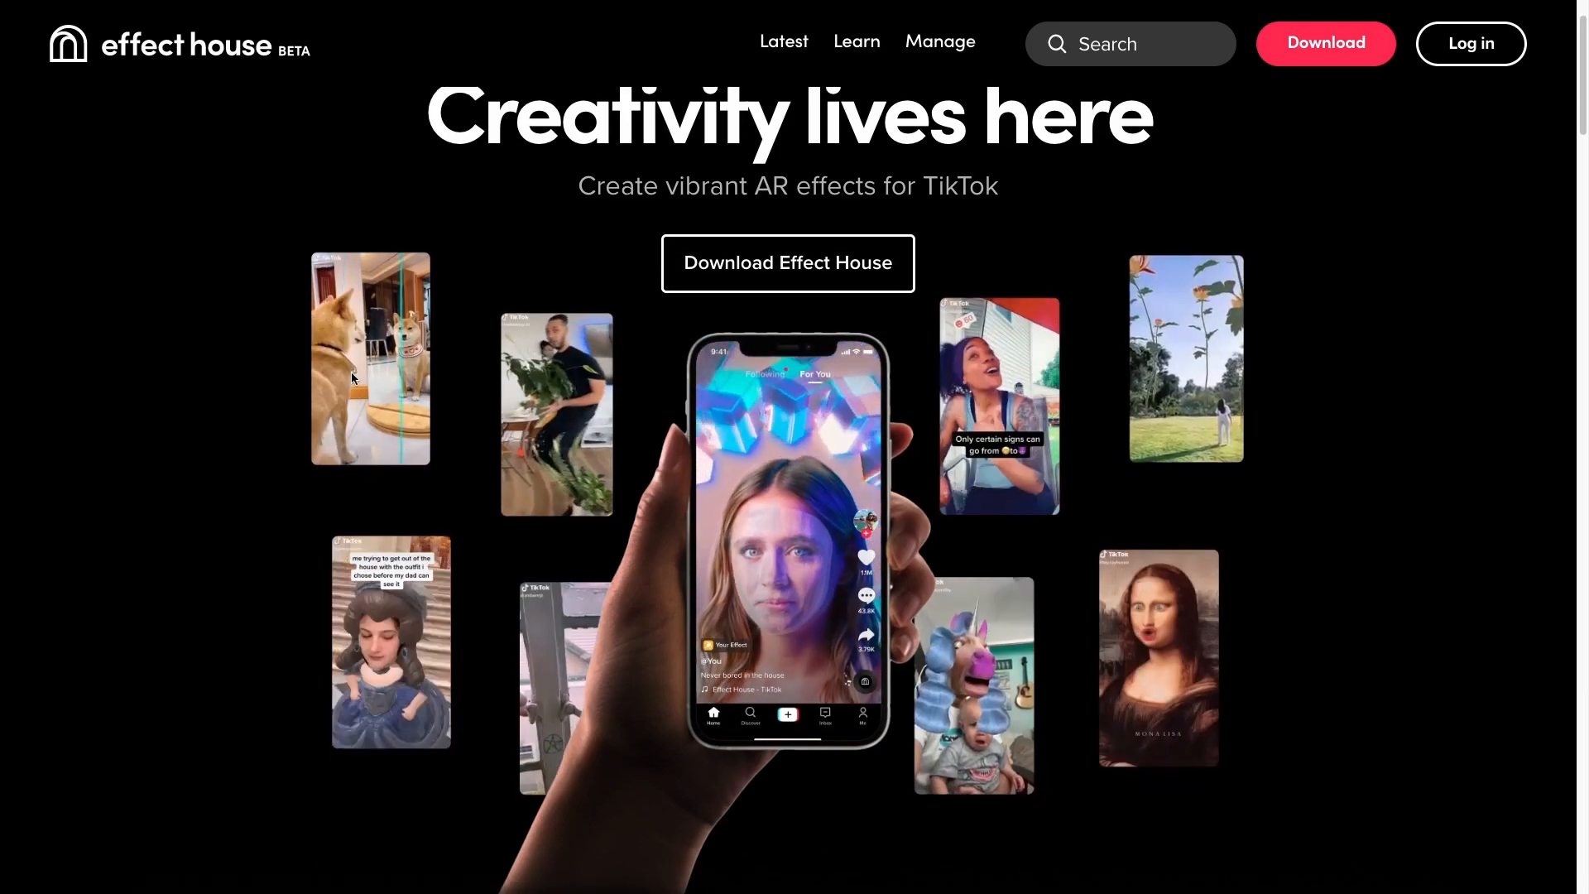
- Scroll down through the Effect House homepage about creating TikTok AR effects
{"action": "scroll", "scroll_direction": "down", "scroll_amount": 3}
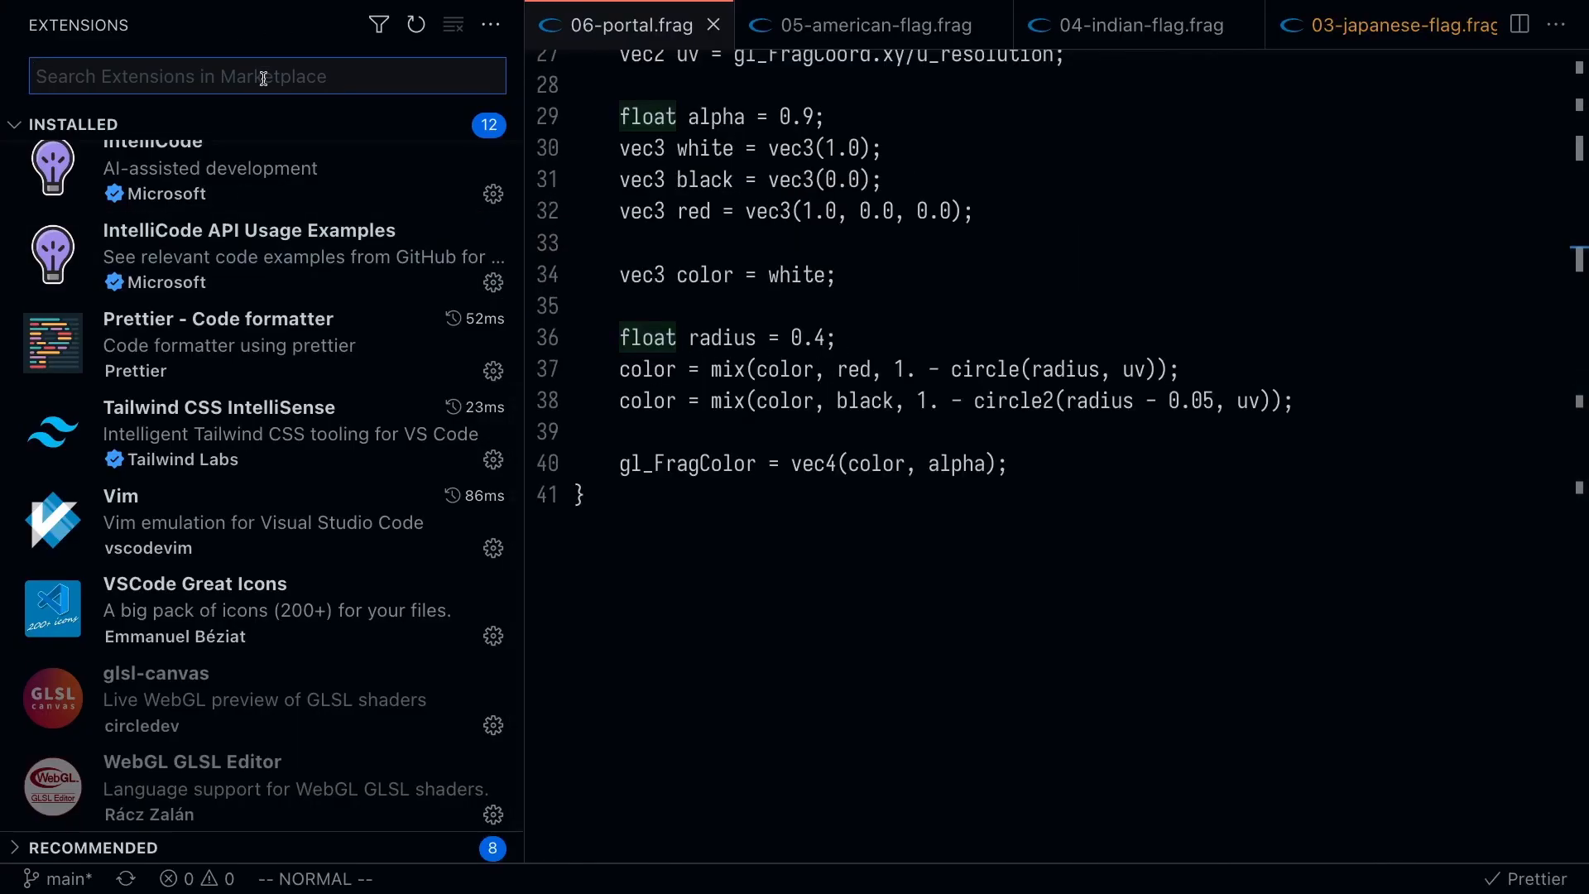
- Search the marketplace for 'webgl' and browse the WebGL GLSL Editor details page
{"action": "type", "text": "webgl"}
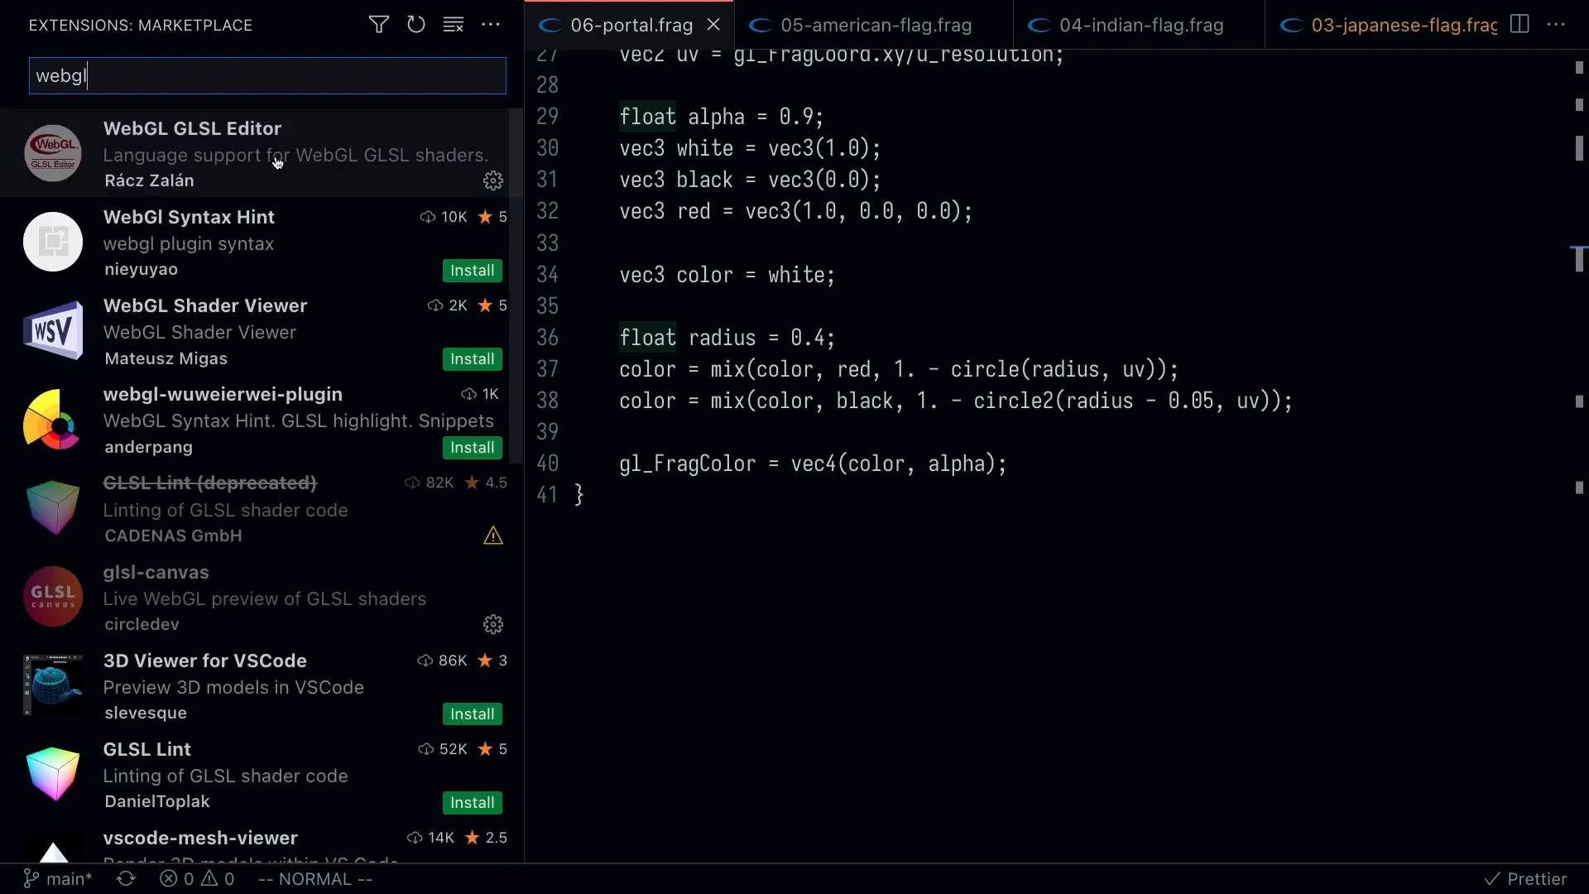
{"action": "left_click", "coordinate": [193, 153]}
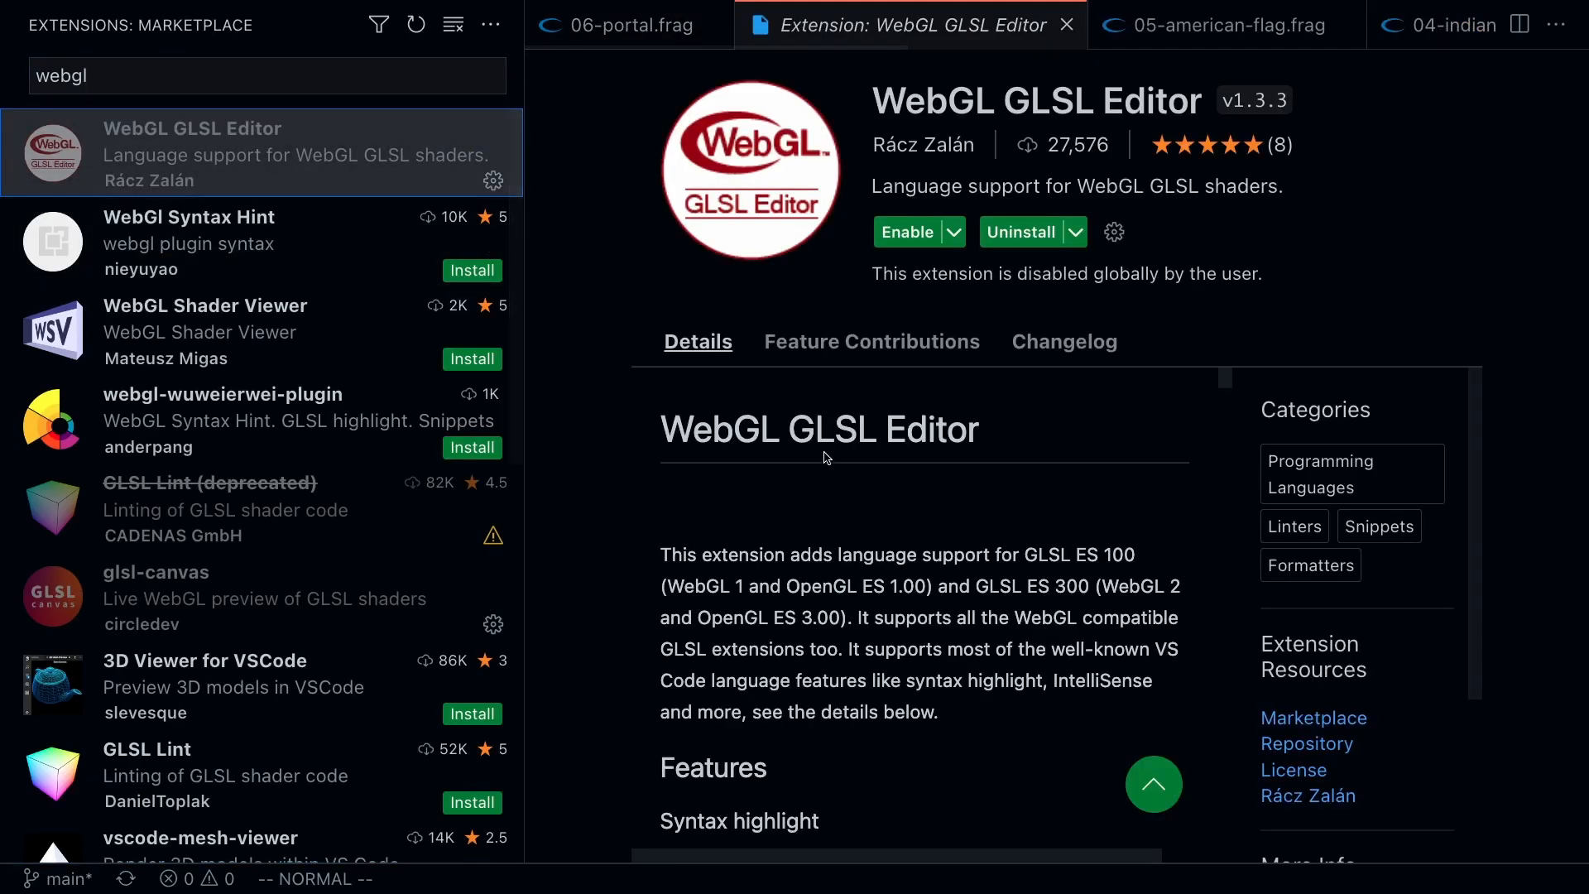
{"action": "scroll", "scroll_direction": "down", "scroll_amount": 3}
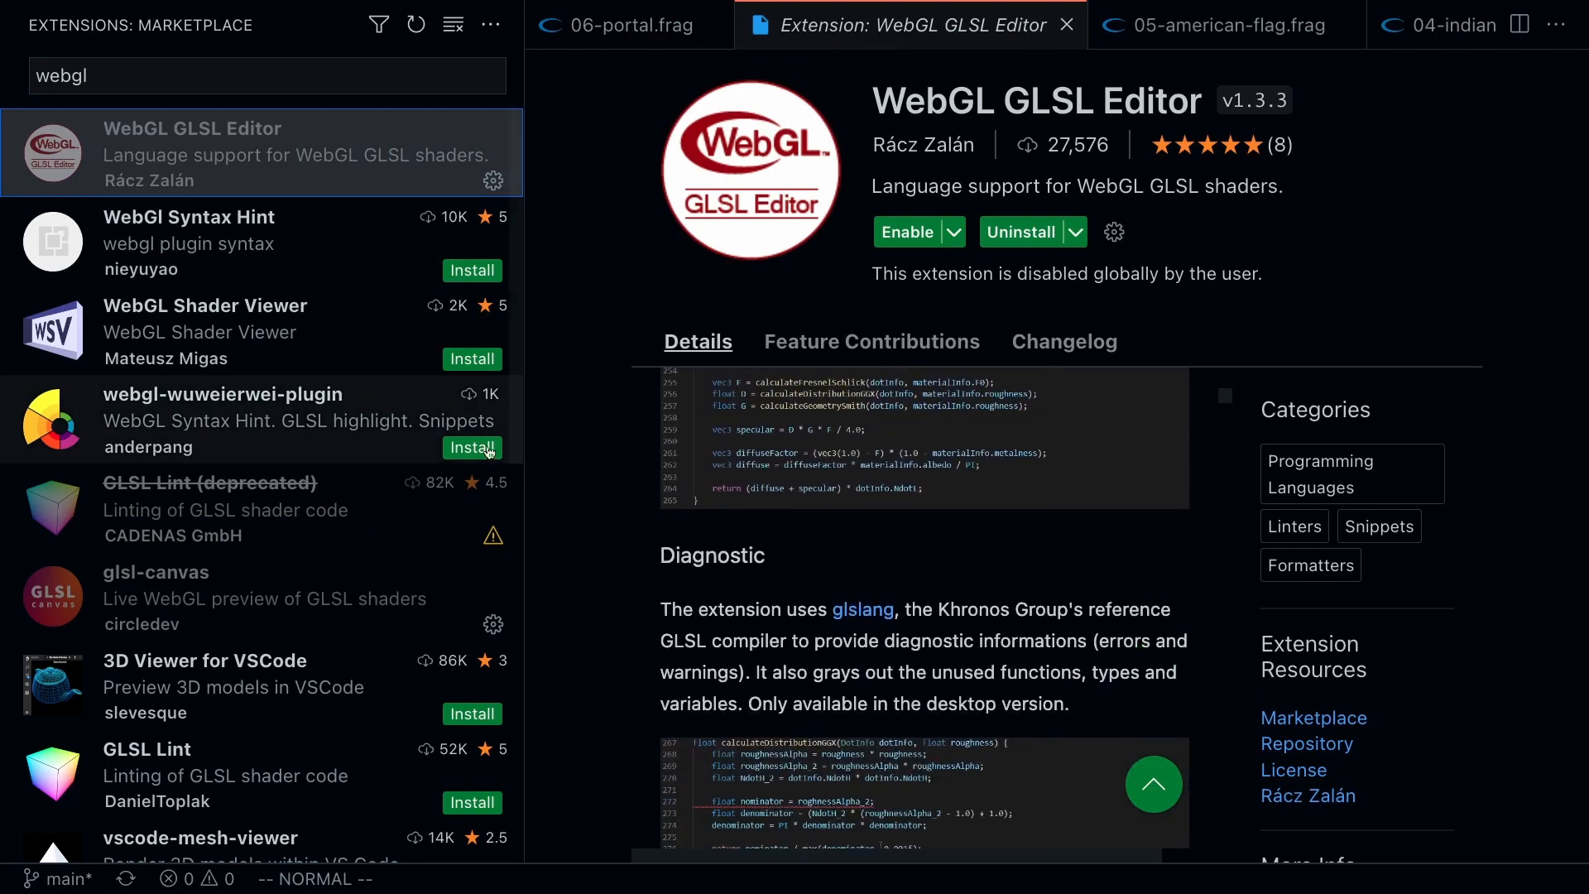
{"action": "scroll", "scroll_direction": "down", "scroll_amount": 3}
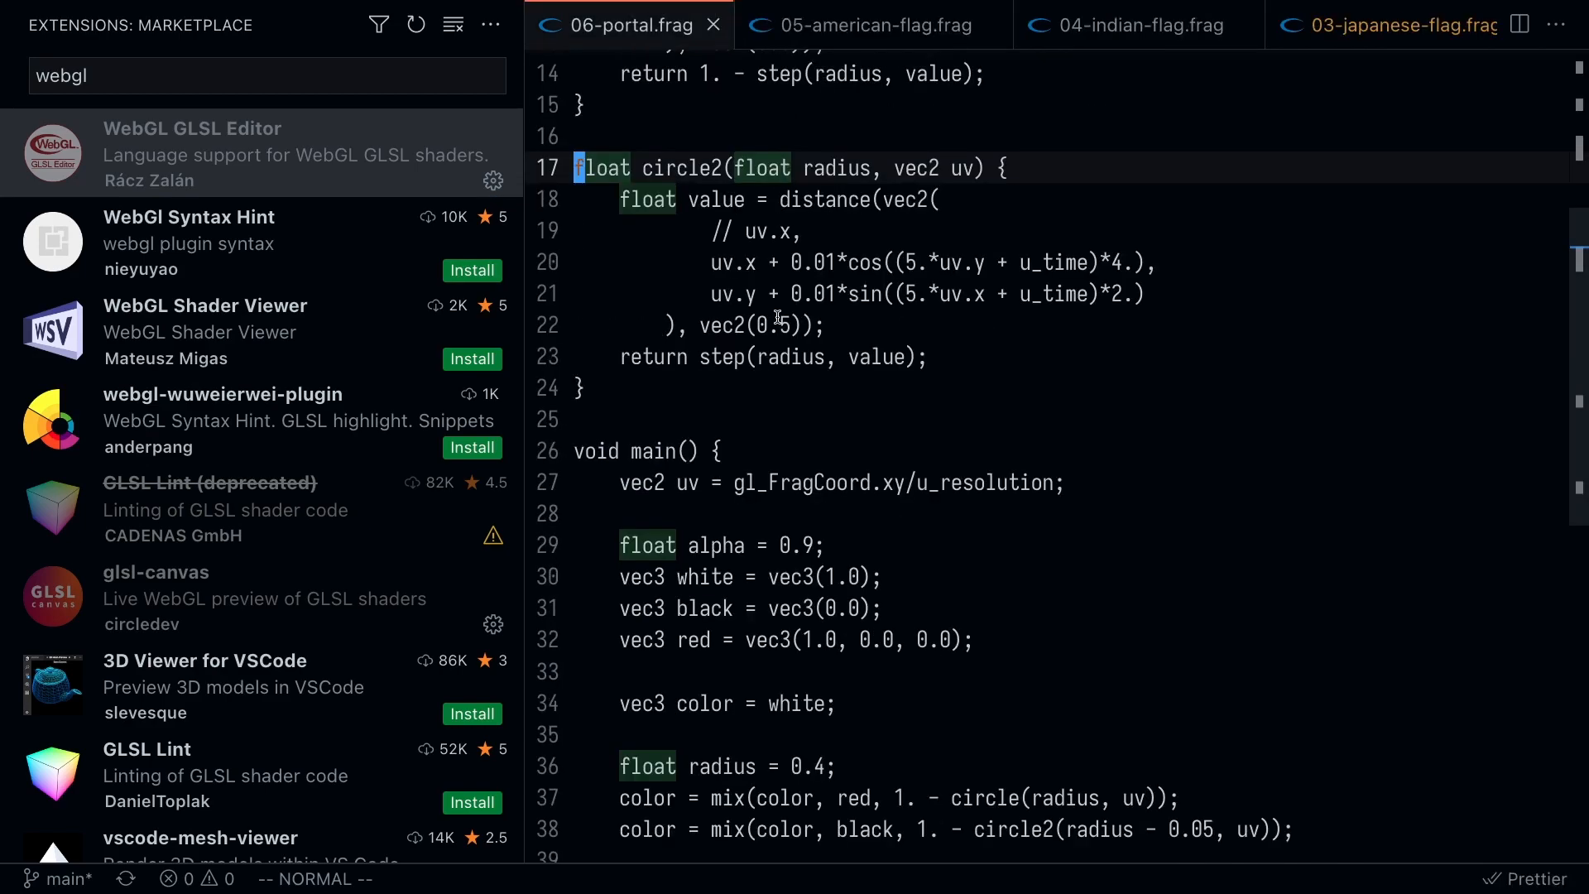
{"action": "scroll", "scroll_direction": "up", "scroll_amount": 3}
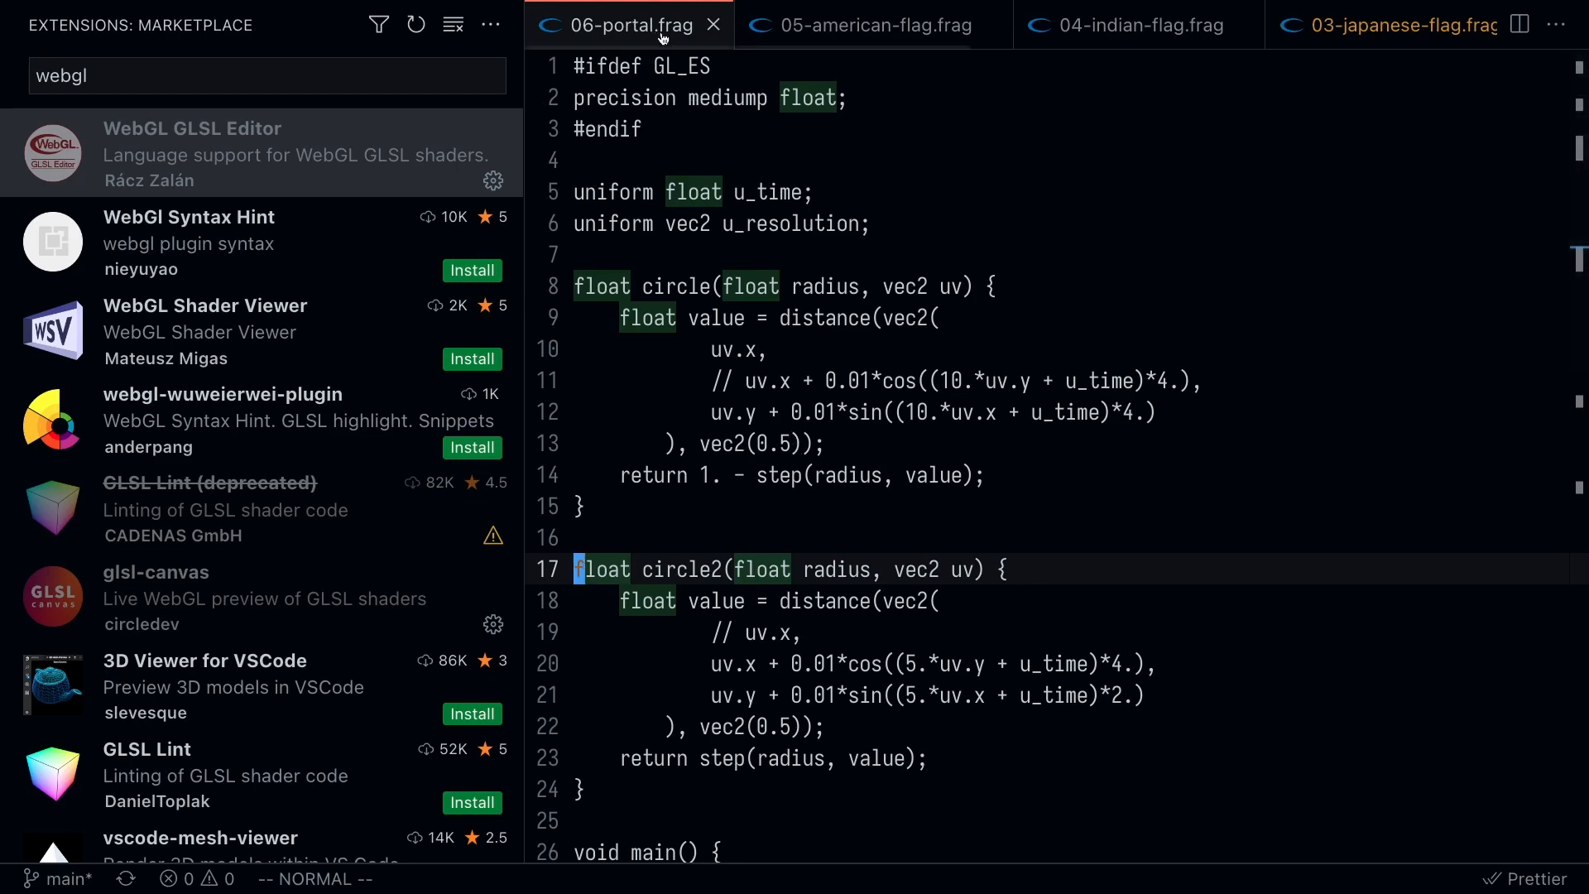
{"action": "mouse_move", "coordinate": [751, 214]}
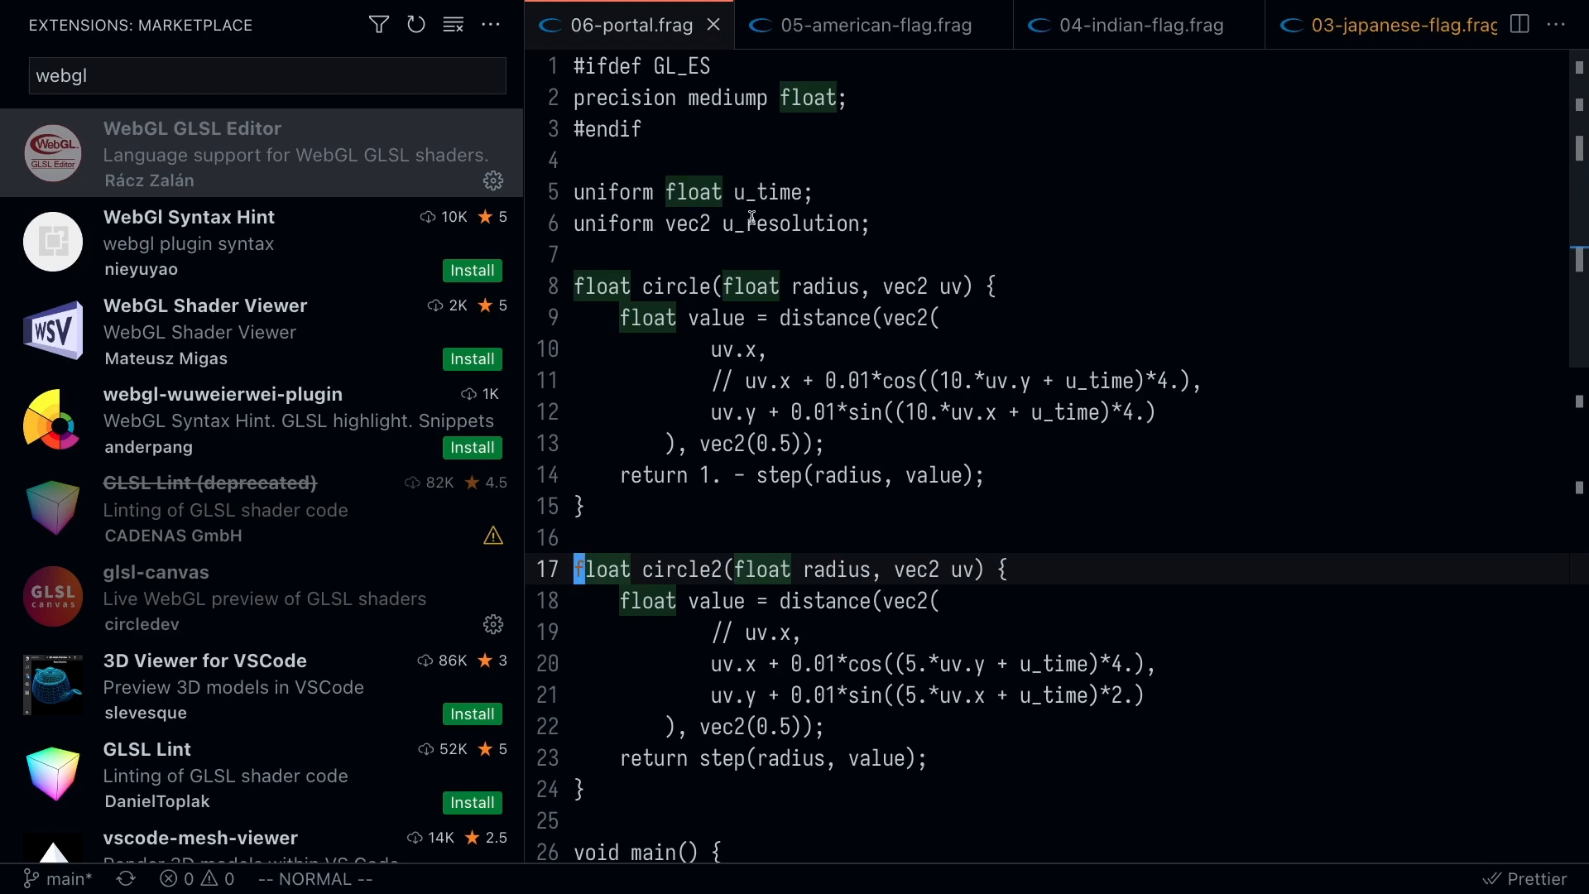
{"action": "mouse_move", "coordinate": [740, 235]}
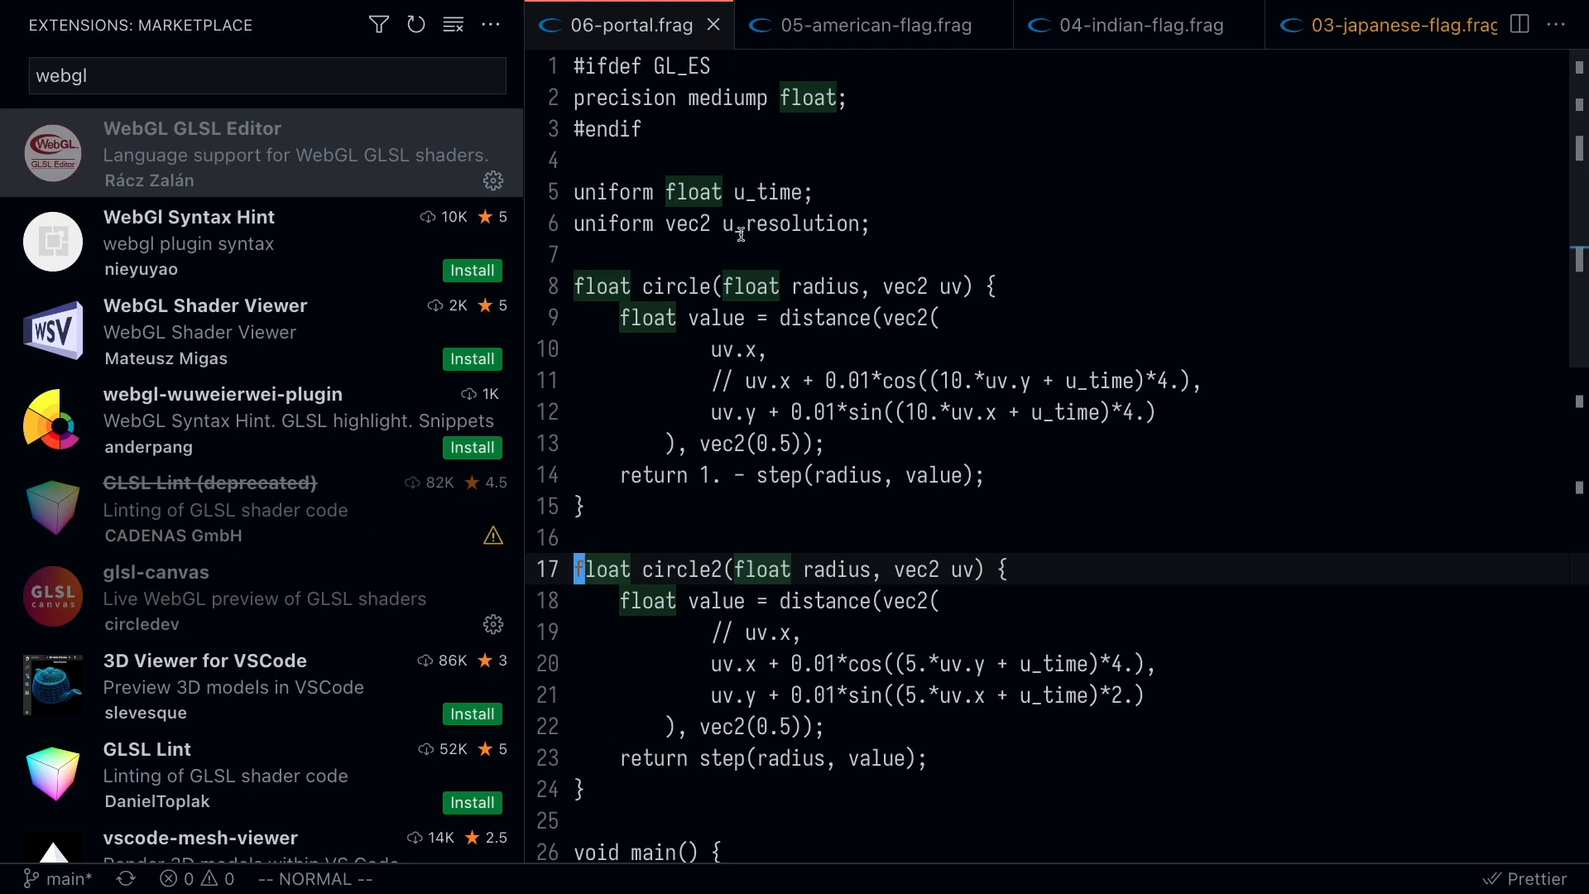
{"action": "mouse_move", "coordinate": [298, 158]}
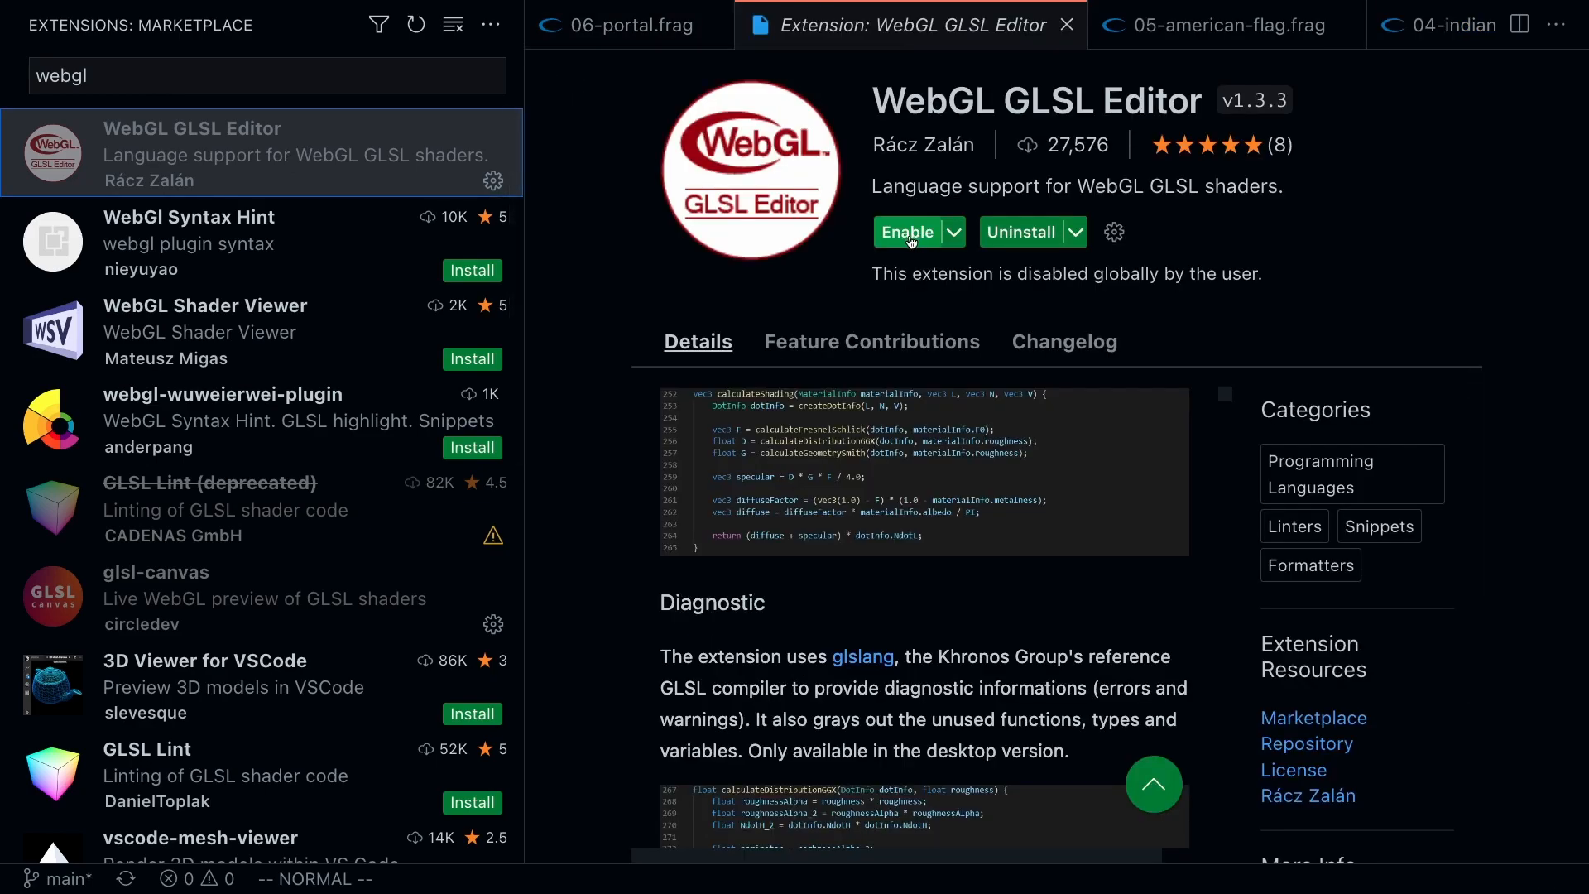
- Enable WebGL GLSL Editor, test autocomplete in 06-portal.frag, undo it and save to reformat
{"action": "left_click", "coordinate": [908, 231]}
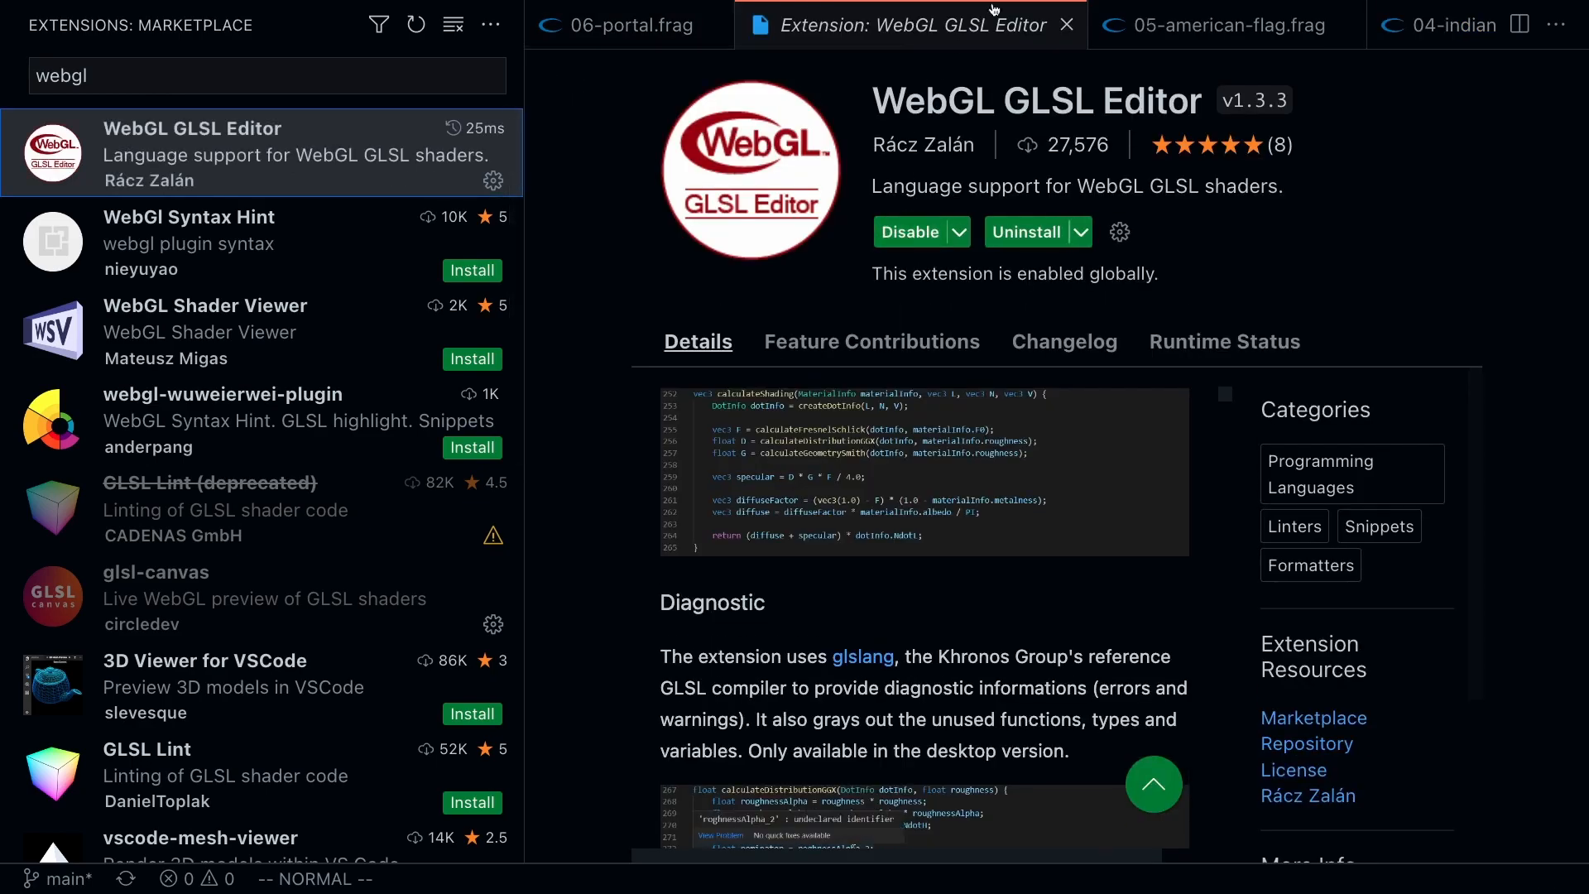
{"action": "left_click", "coordinate": [1066, 24]}
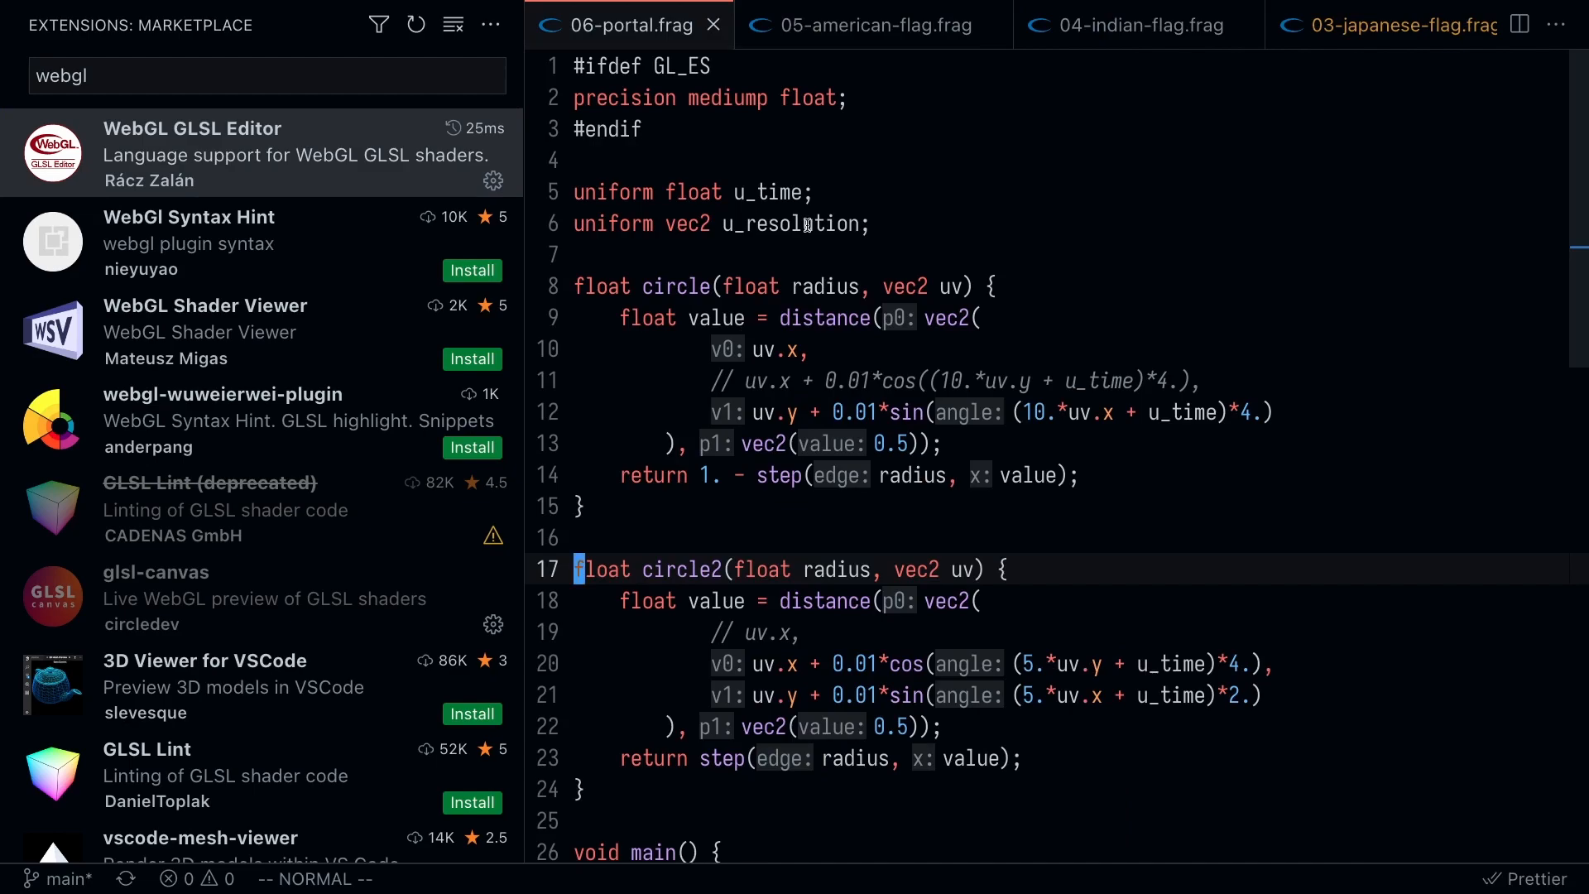
{"action": "mouse_move", "coordinate": [911, 330]}
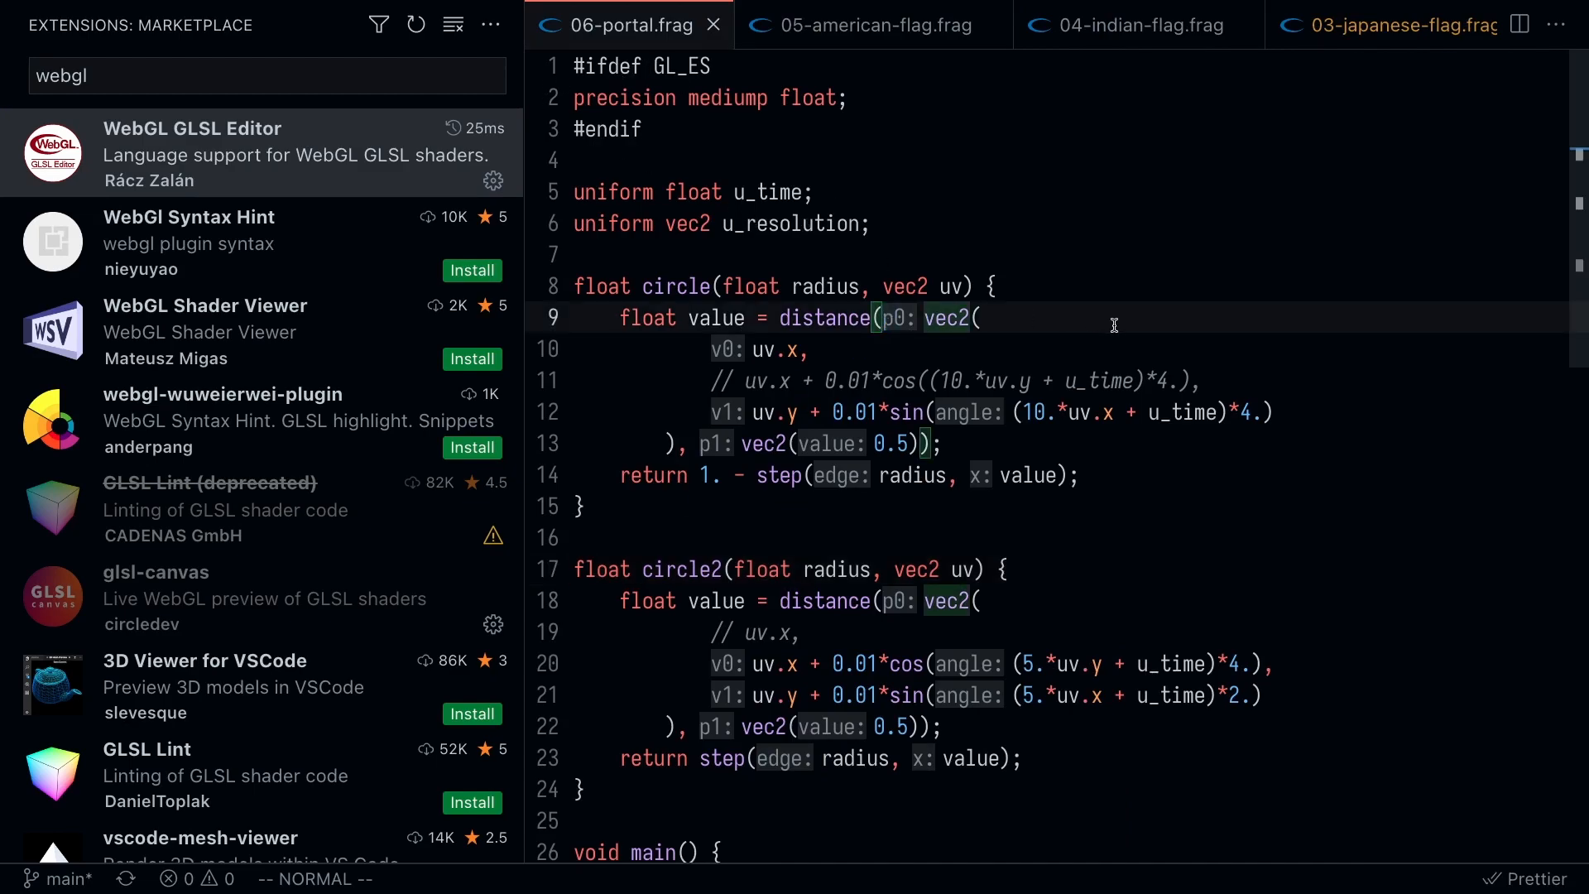
{"action": "mouse_move", "coordinate": [428, 58]}
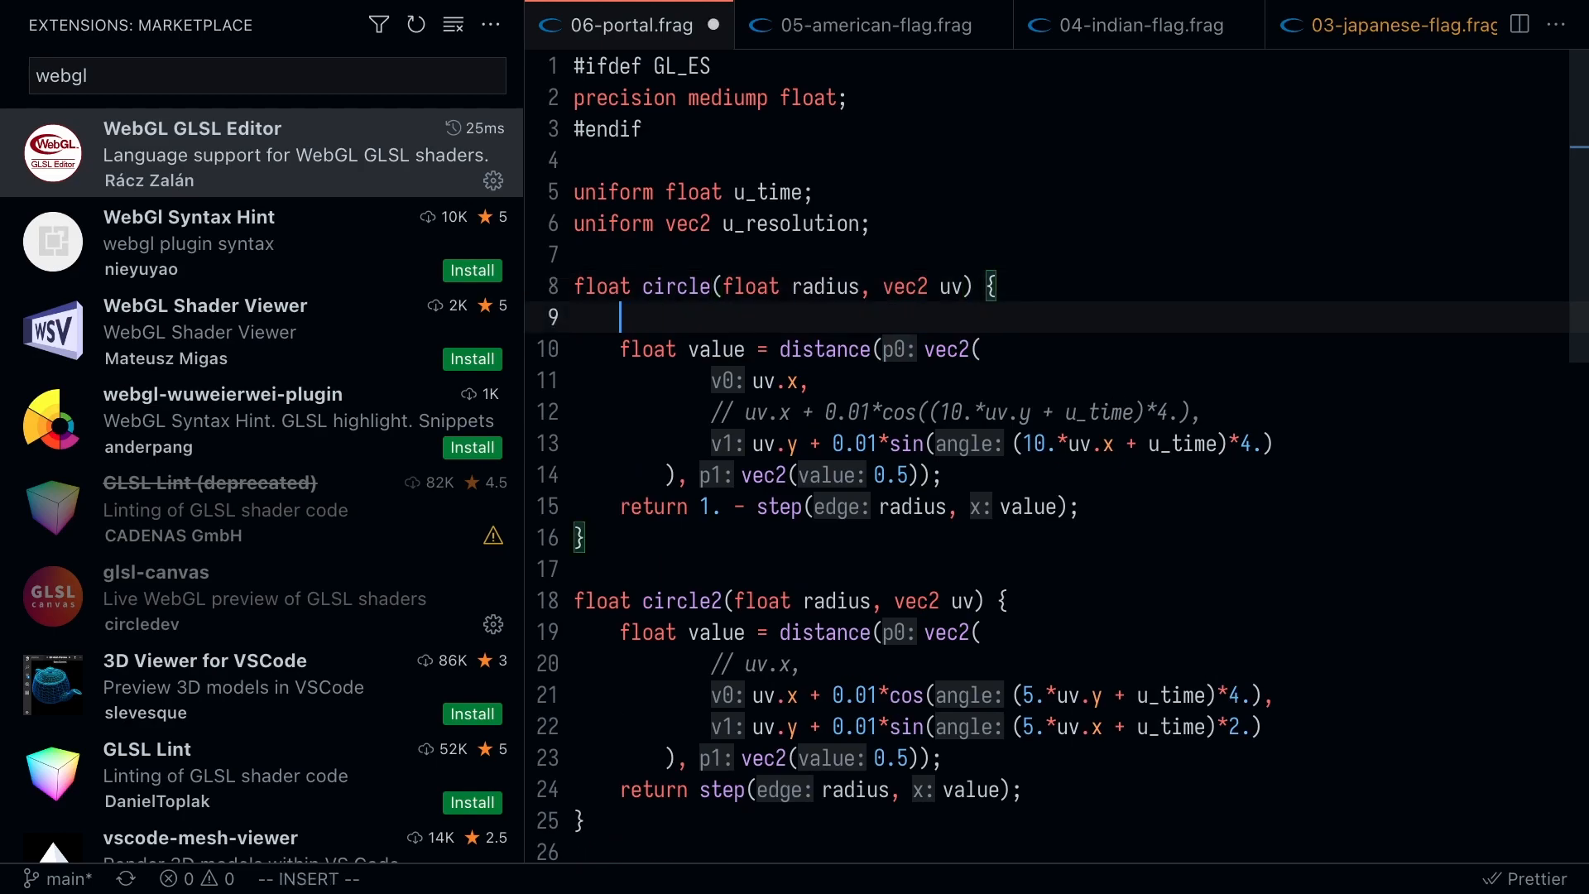
{"action": "type", "text": "ta"}
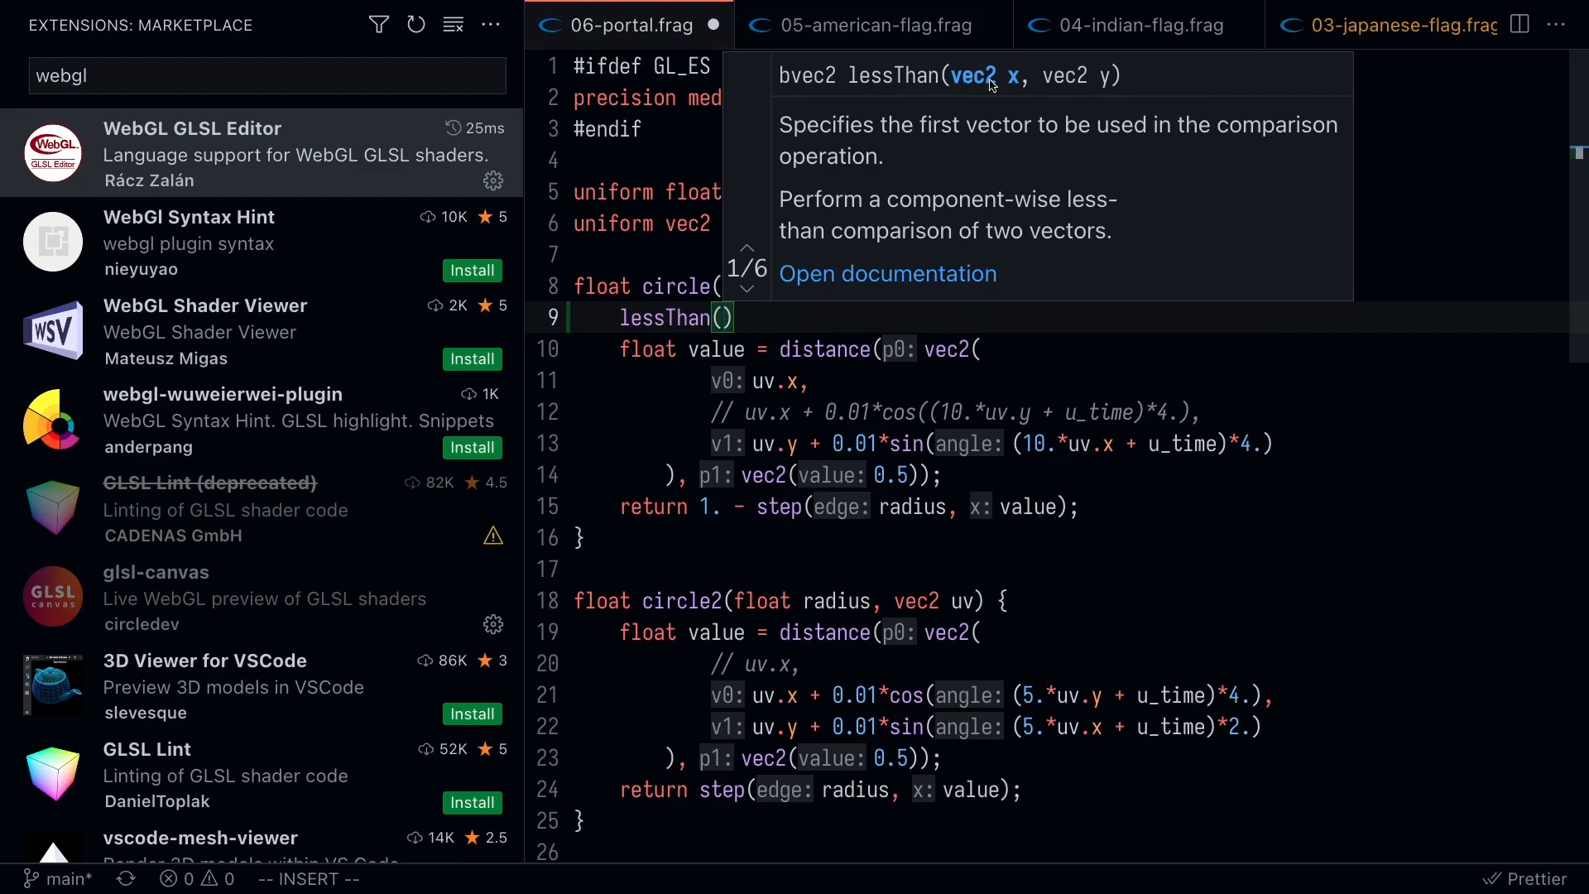
{"action": "mouse_move", "coordinate": [865, 428]}
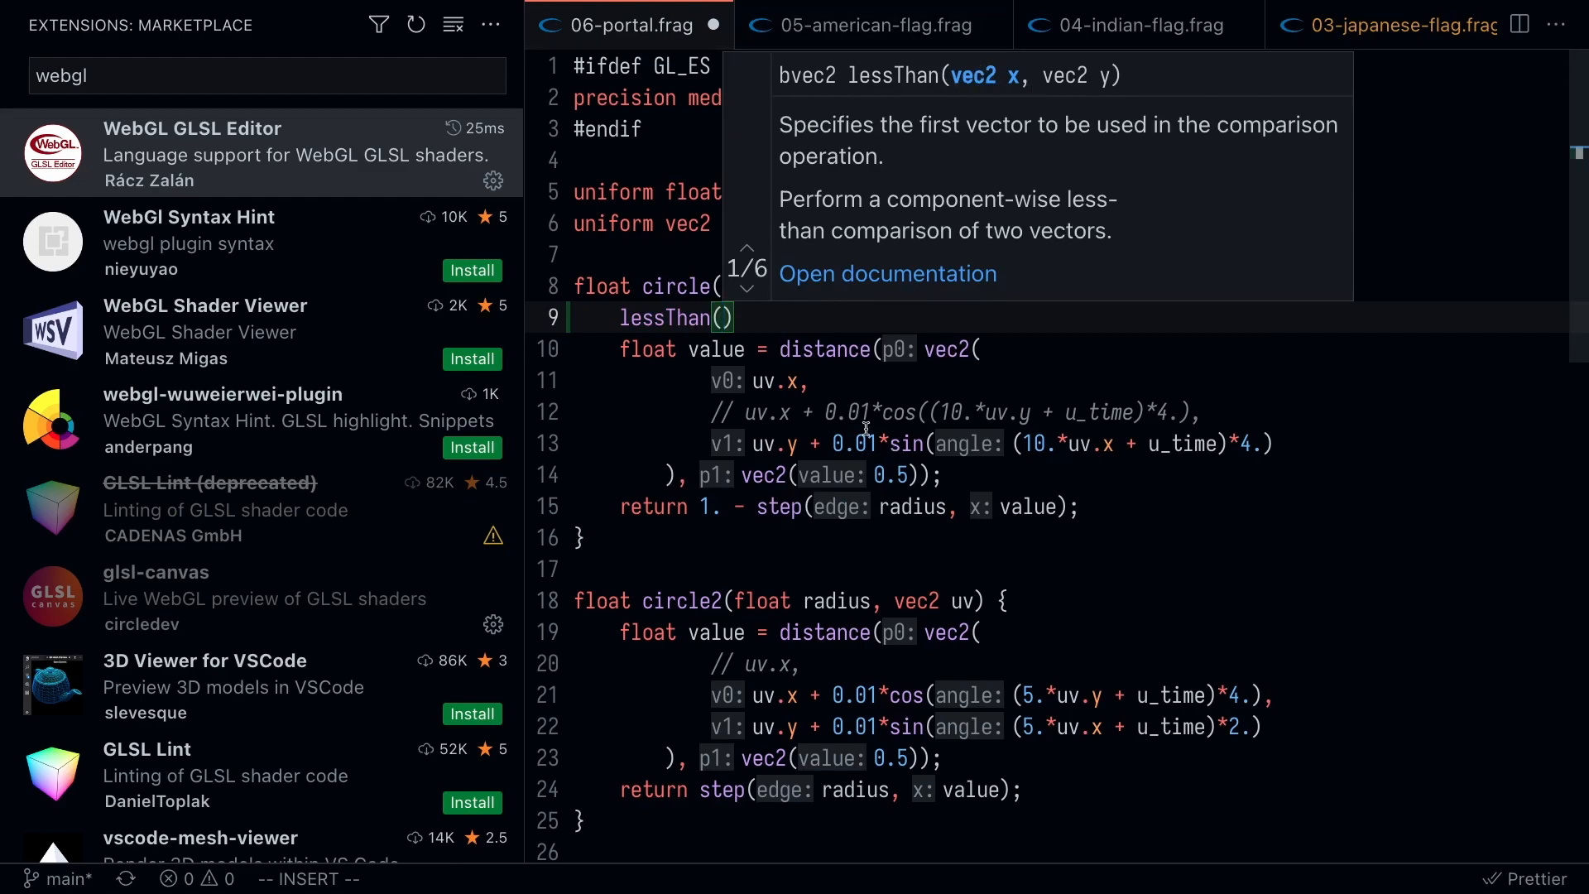
{"action": "key", "text": "Escape"}
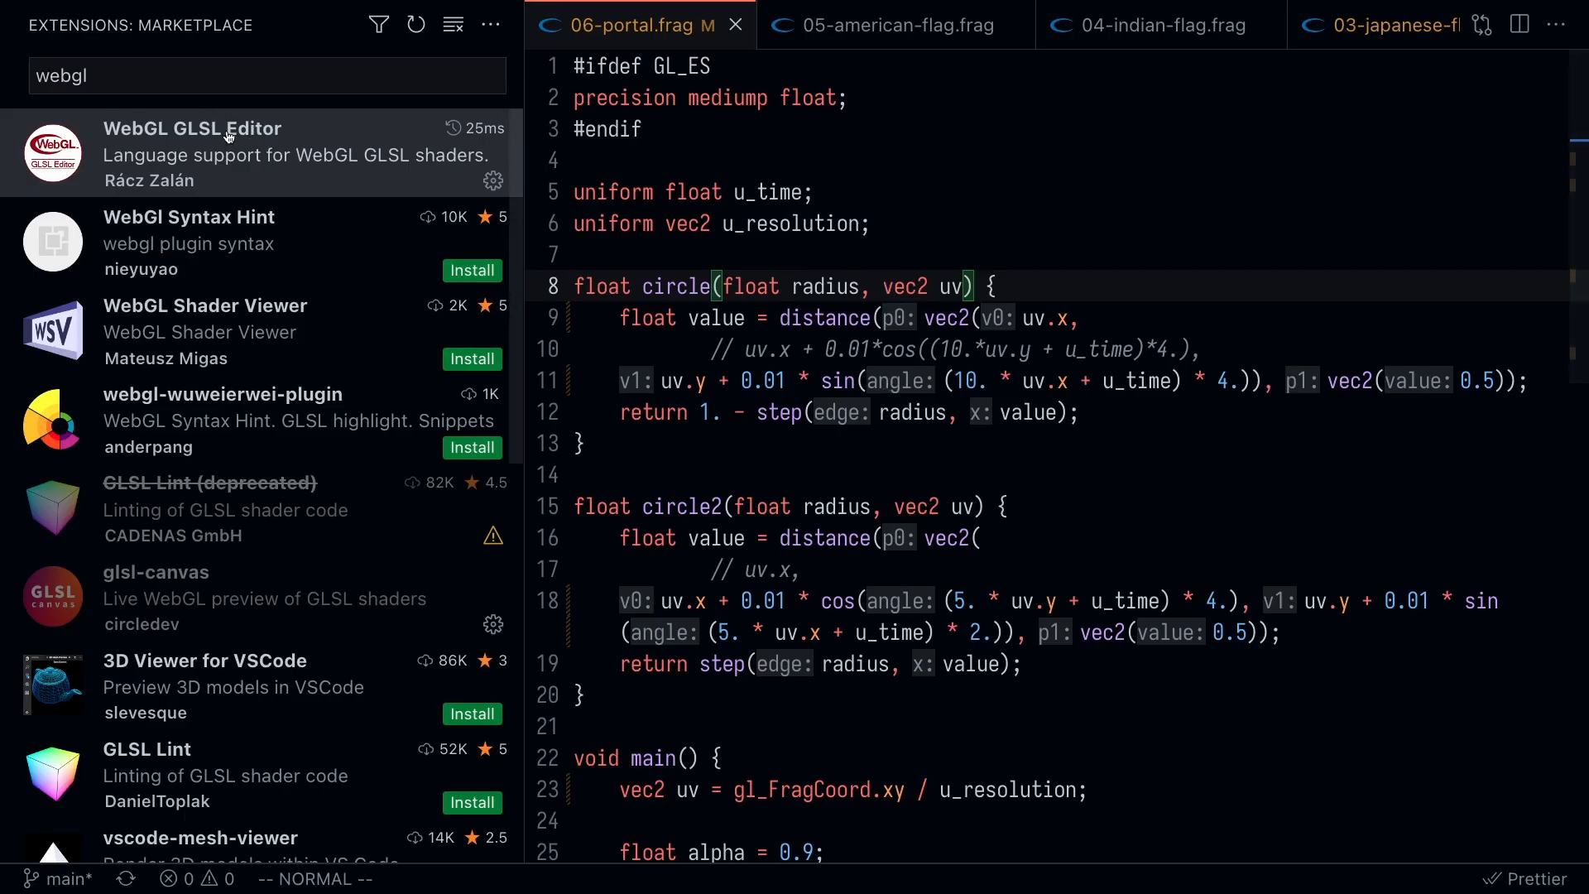
{"action": "mouse_move", "coordinate": [825, 318]}
{"action": "type", "text": "glsl canvas"}
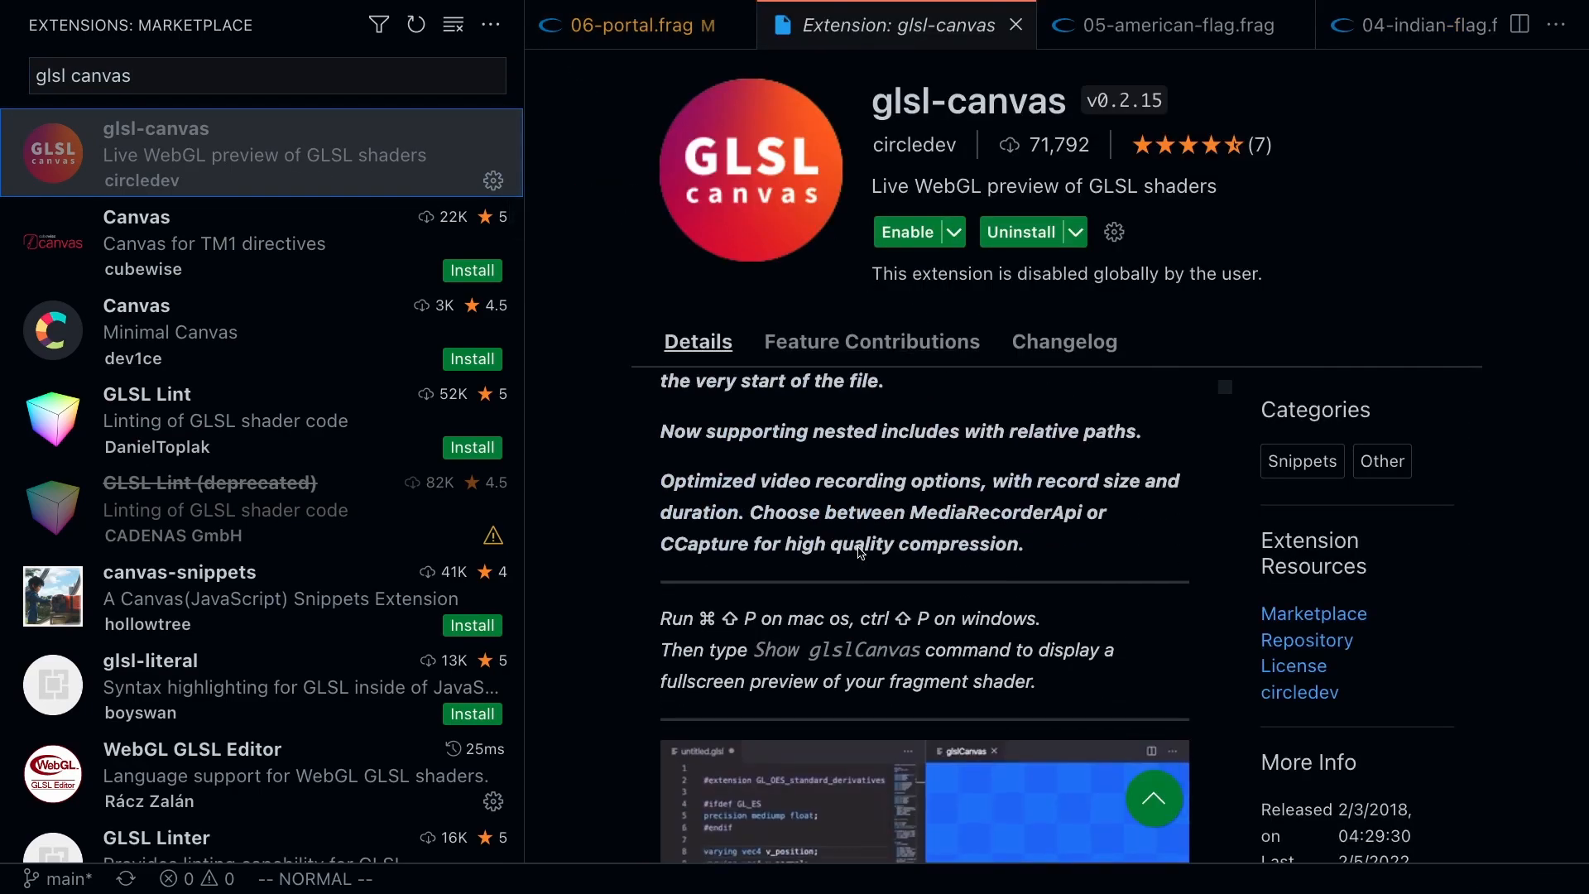
- Enable the glsl-canvas extension from its marketplace page
{"action": "left_click", "coordinate": [908, 231]}
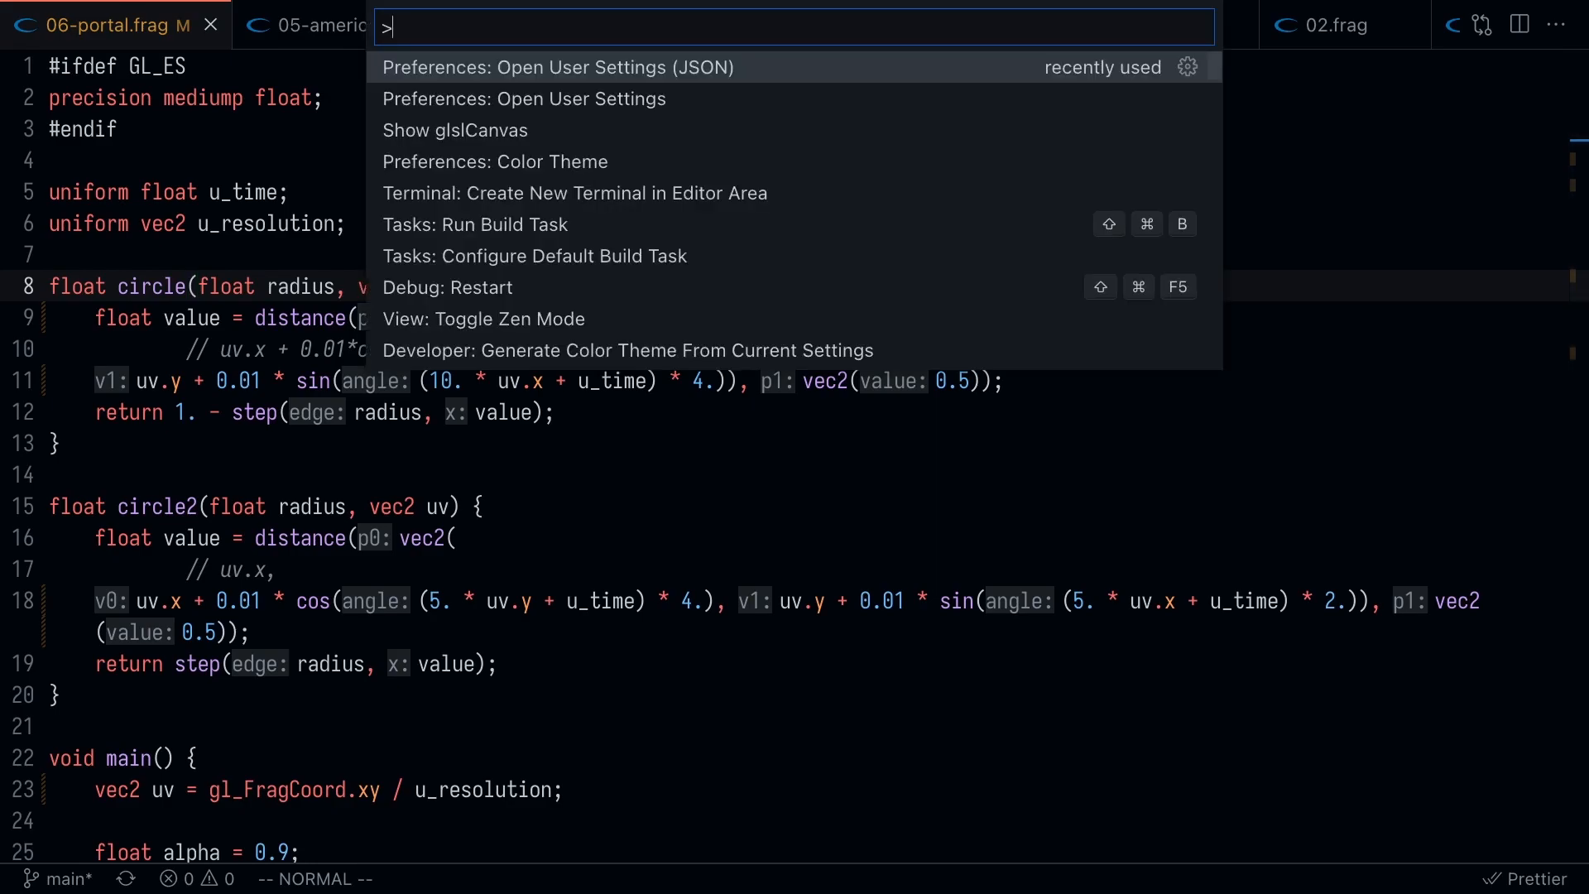
- Run Show glslCanvas from the command list to preview the portal shader live
{"action": "type", "text": "glsl"}
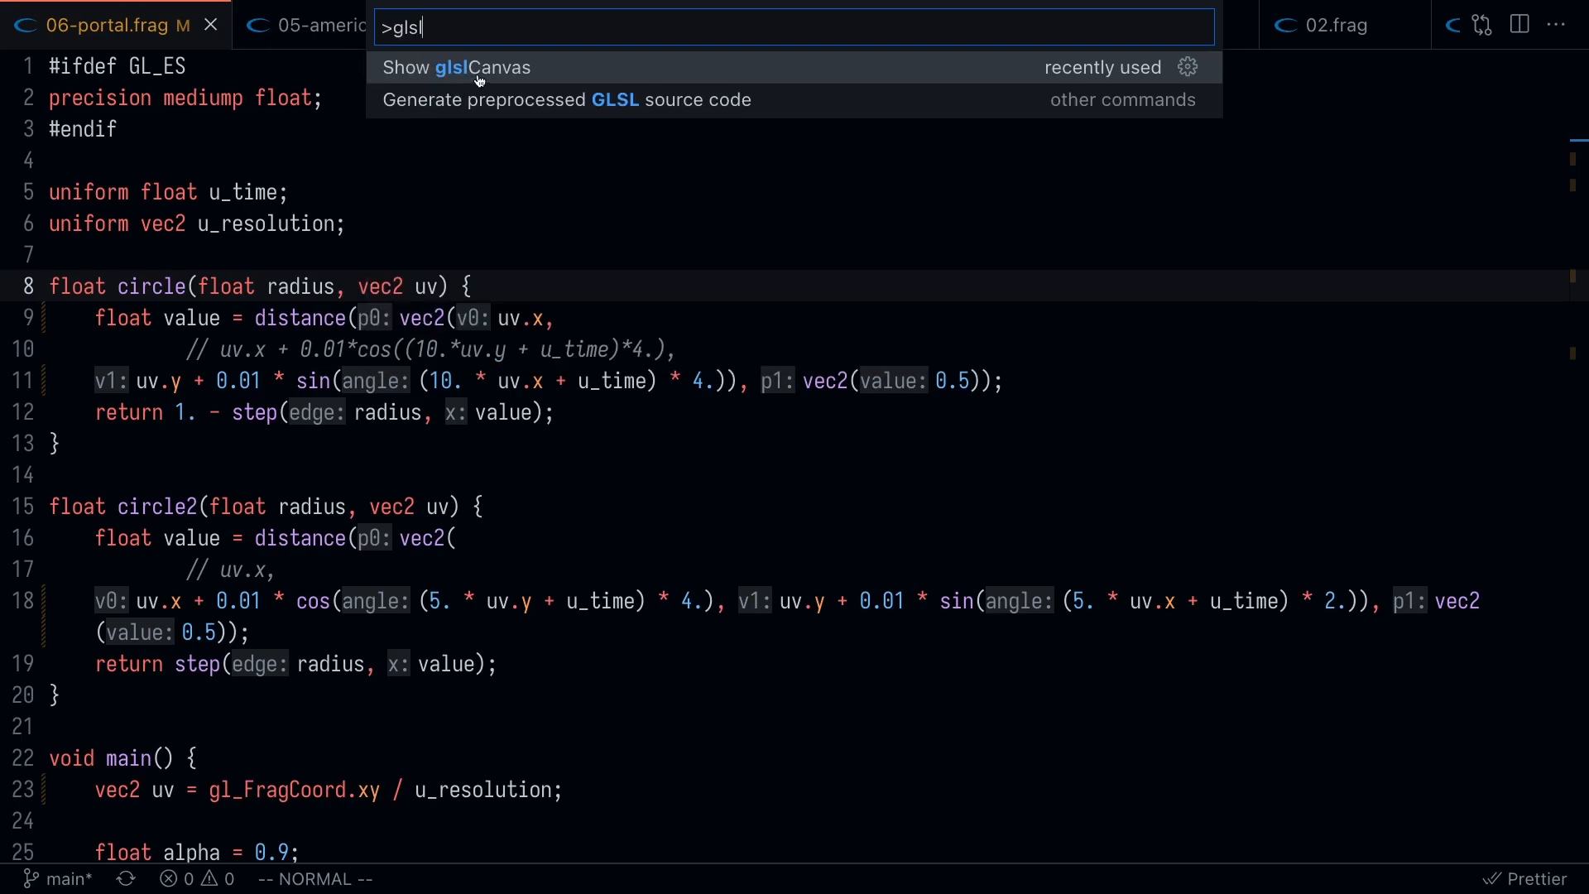
{"action": "left_click", "coordinate": [456, 68]}
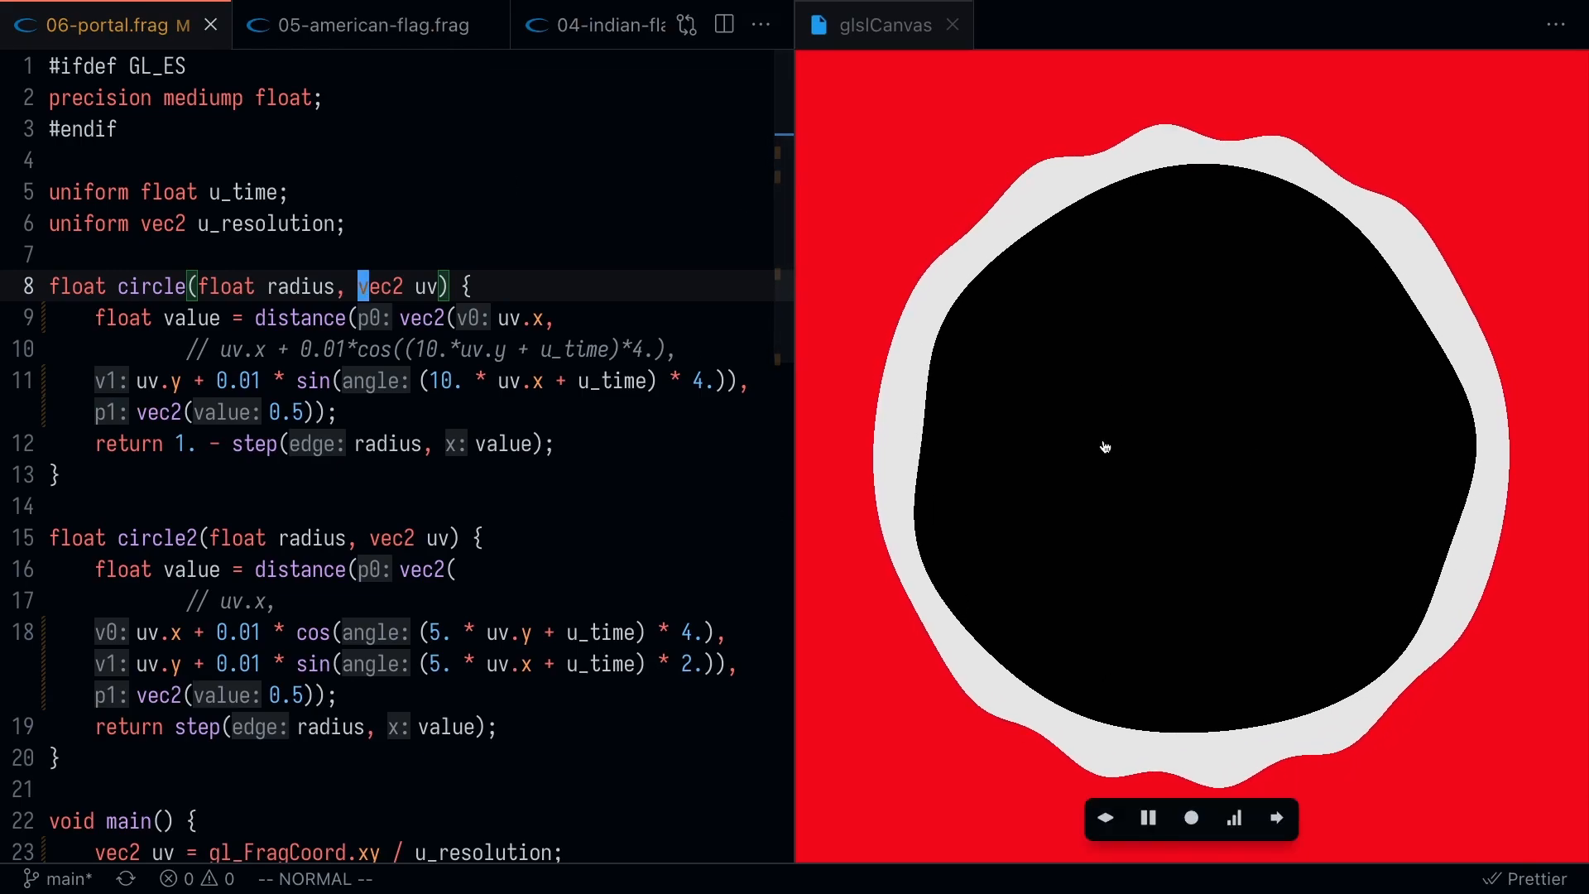
{"action": "left_click", "coordinate": [334, 24]}
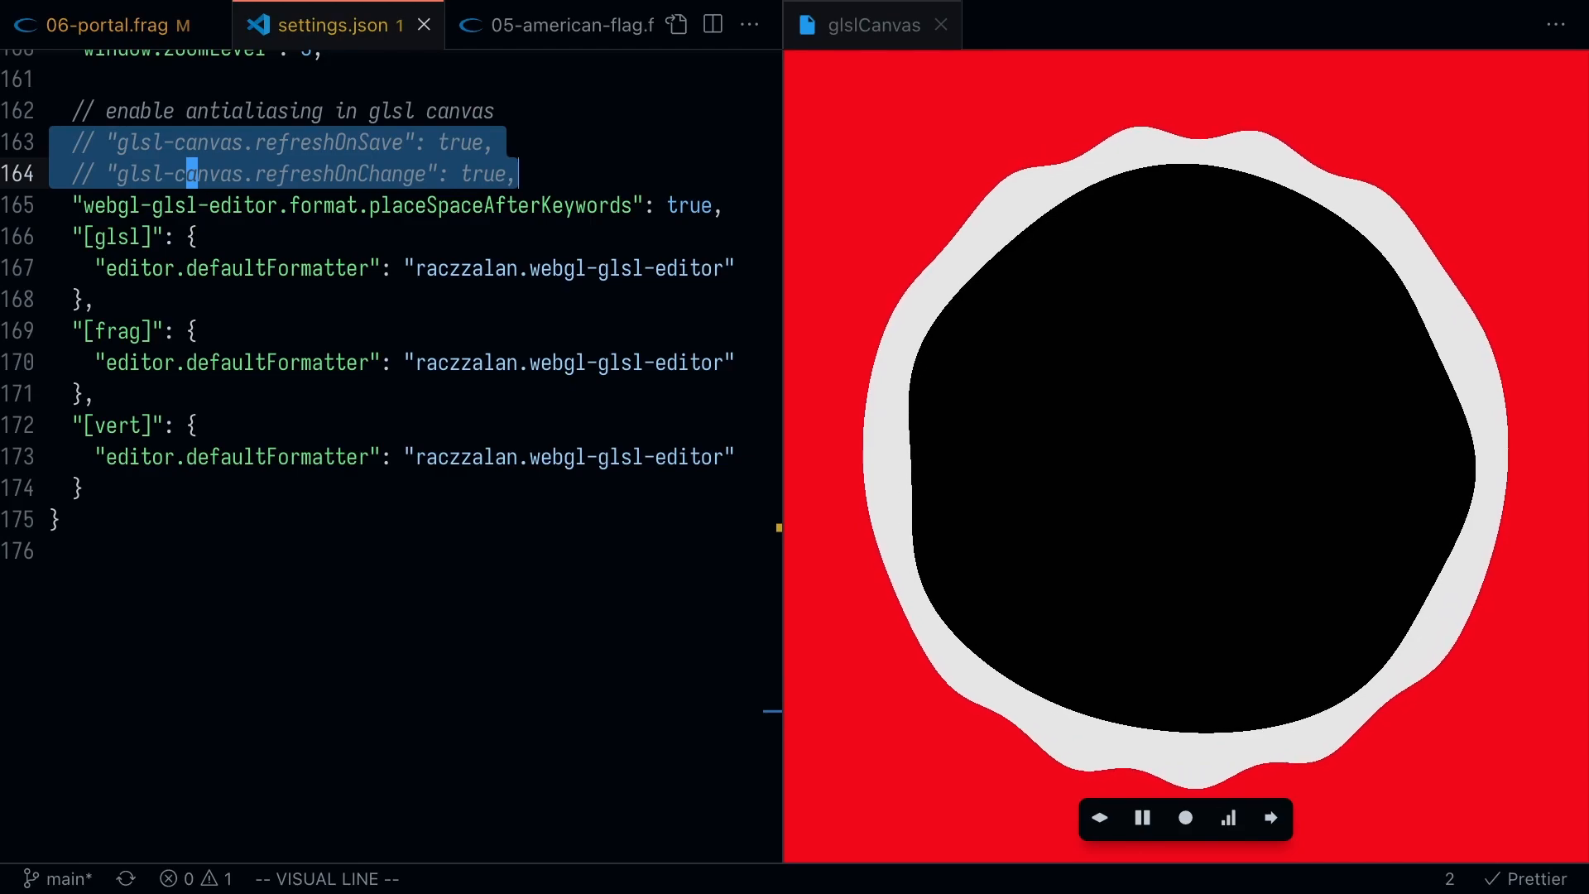
- Uncomment glsl-canvas.refreshOnChange in settings.json and change its value from true to false
{"action": "key", "text": "Escape"}
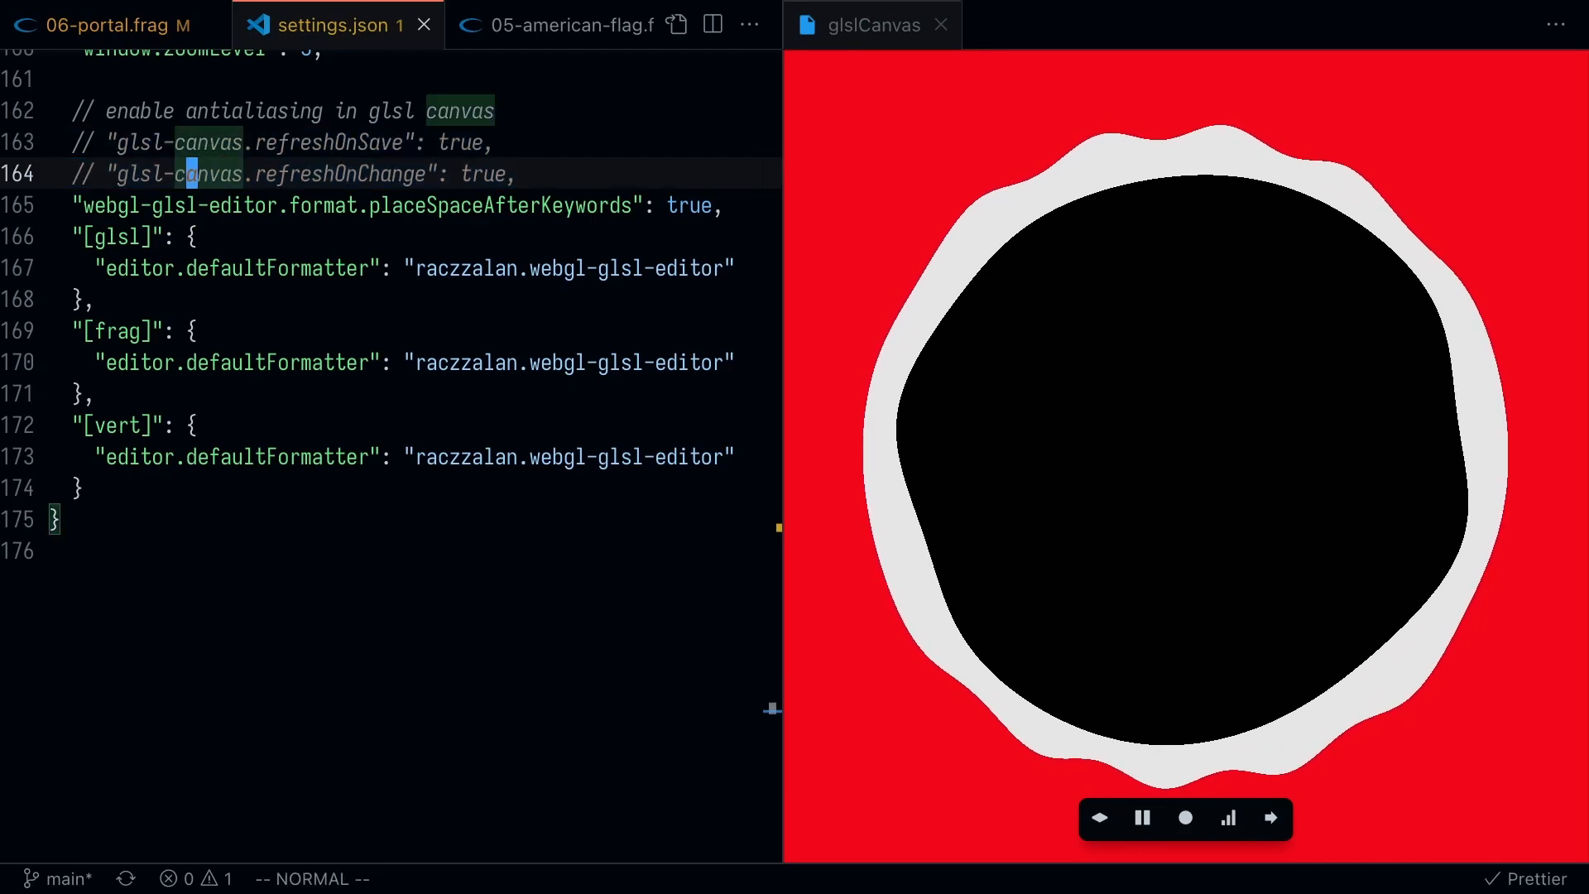
{"action": "left_click", "coordinate": [101, 24]}
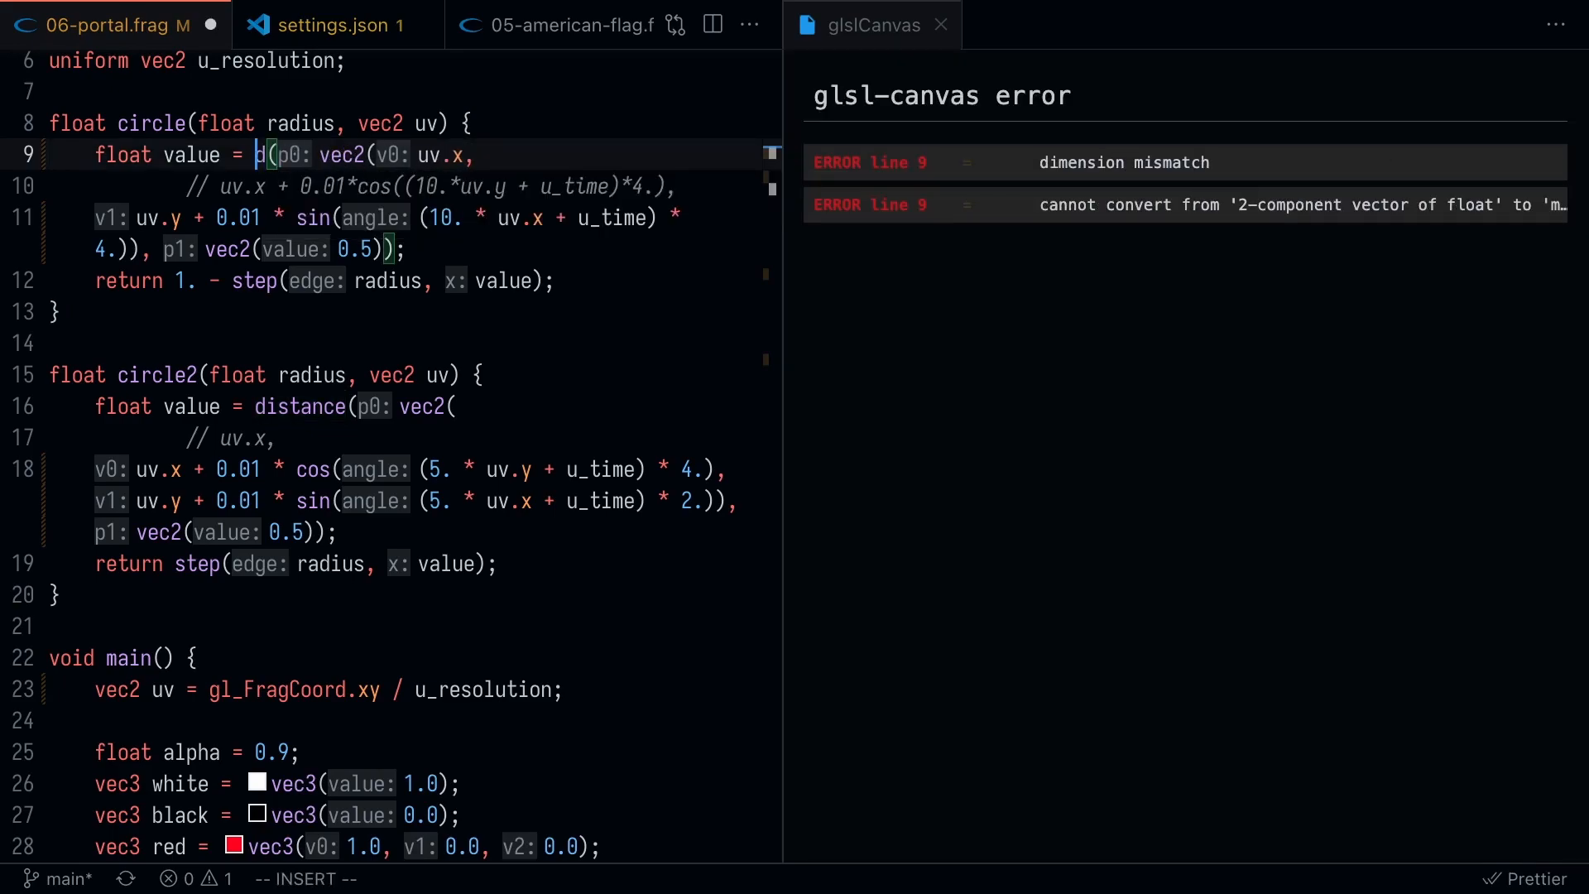
{"action": "type", "text": "istance"}
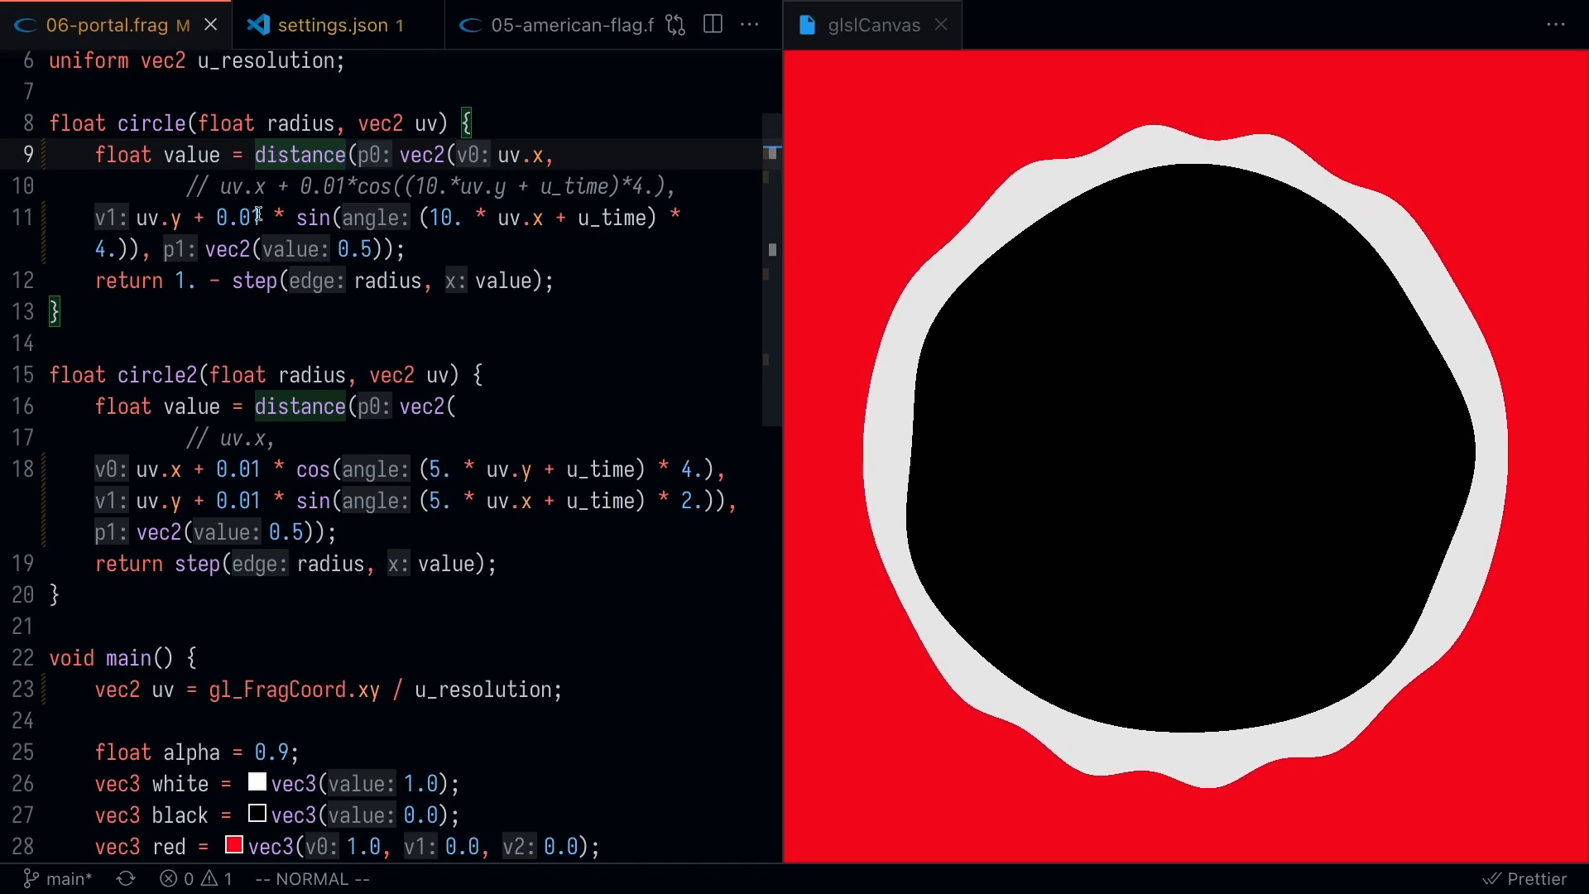
{"action": "left_click", "coordinate": [324, 24]}
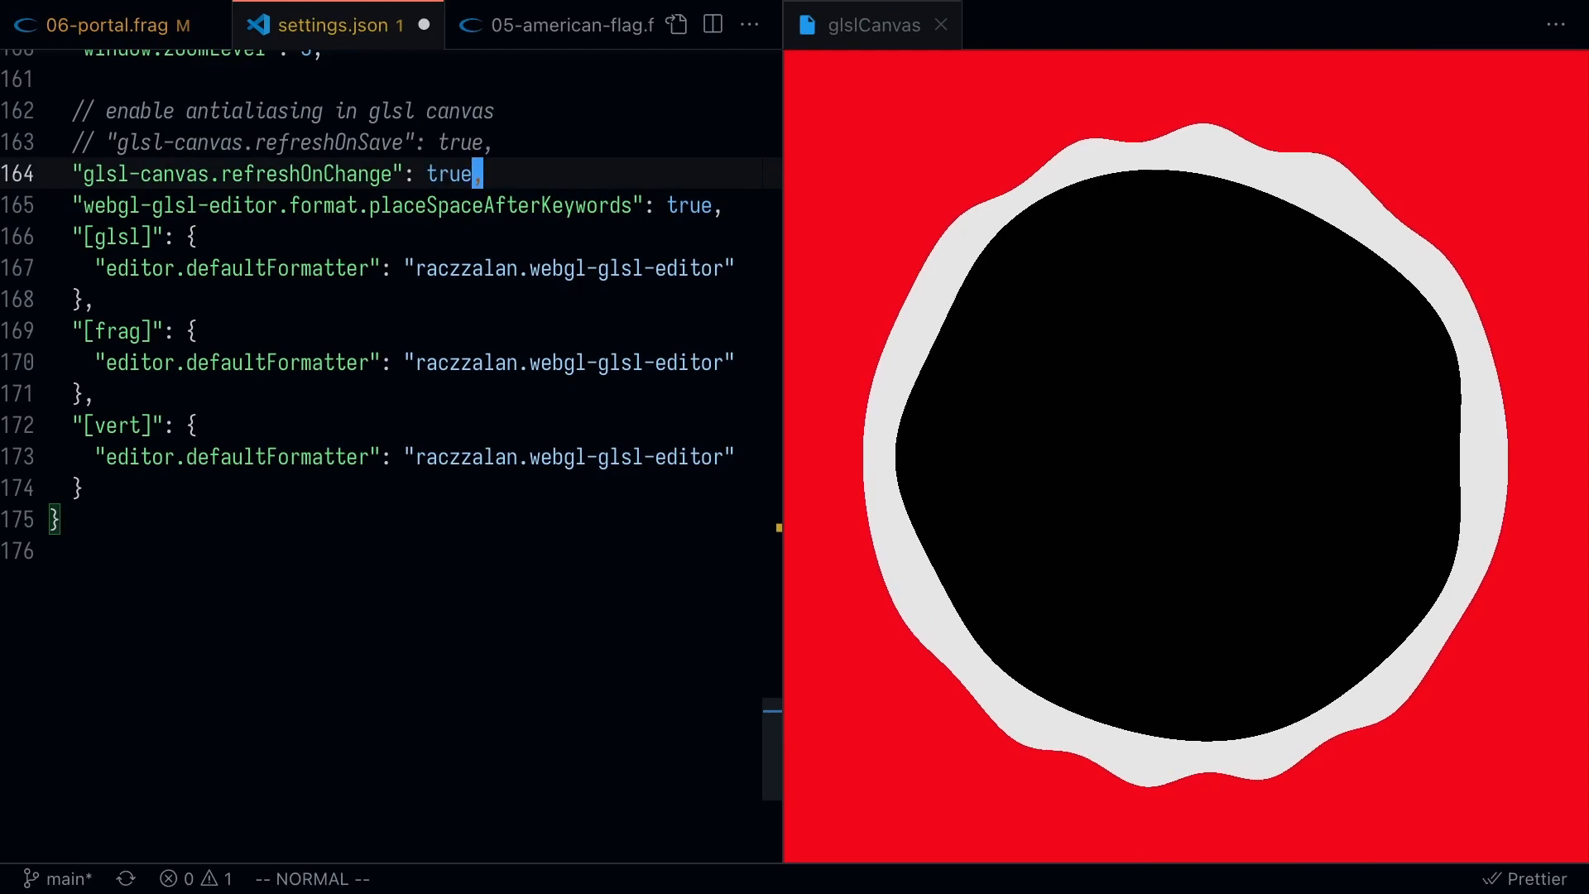
{"action": "type", "text": "fals"}
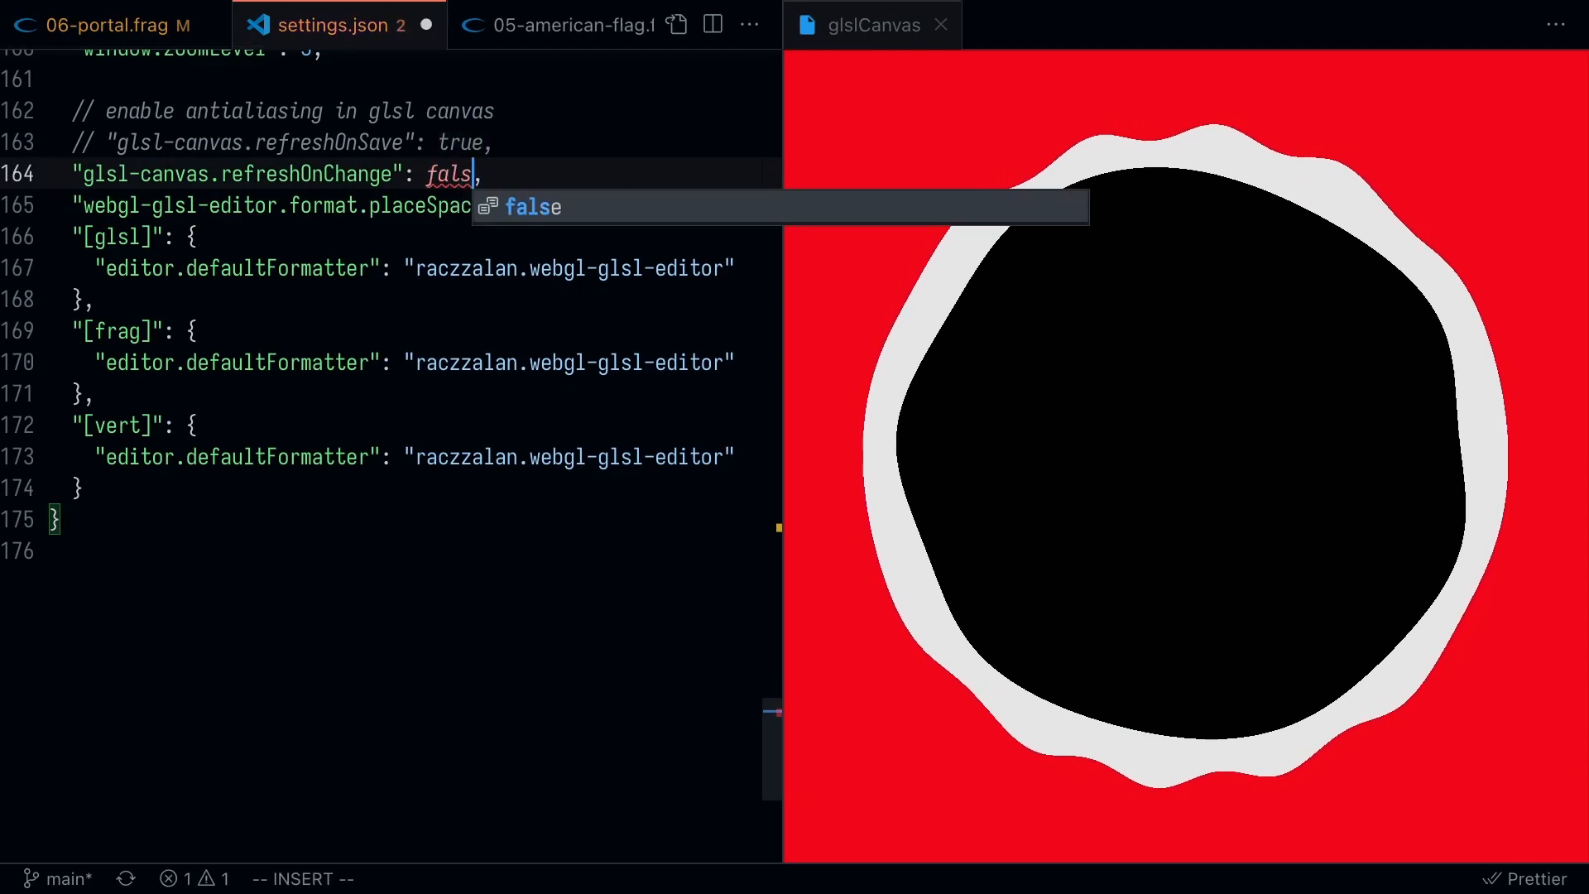
{"action": "key", "text": "Escape"}
{"action": "type", "text": "e"}
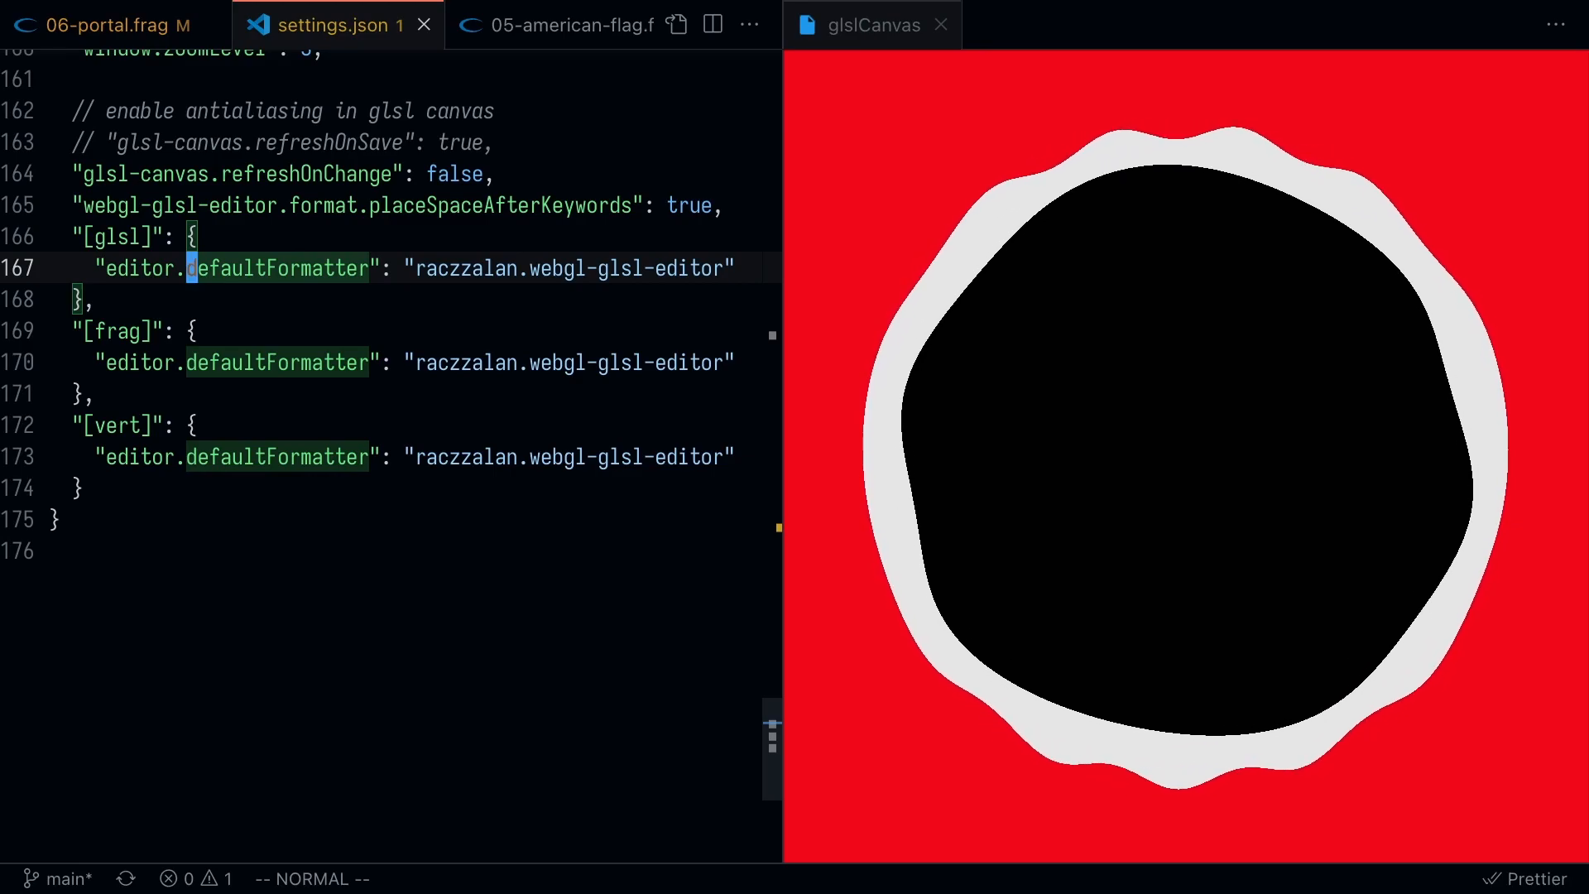
- Find the defaultFormatter matches, then confirm Format Document restores circle2's brace in 06-portal.frag
{"action": "key", "text": "ctrl+f"}
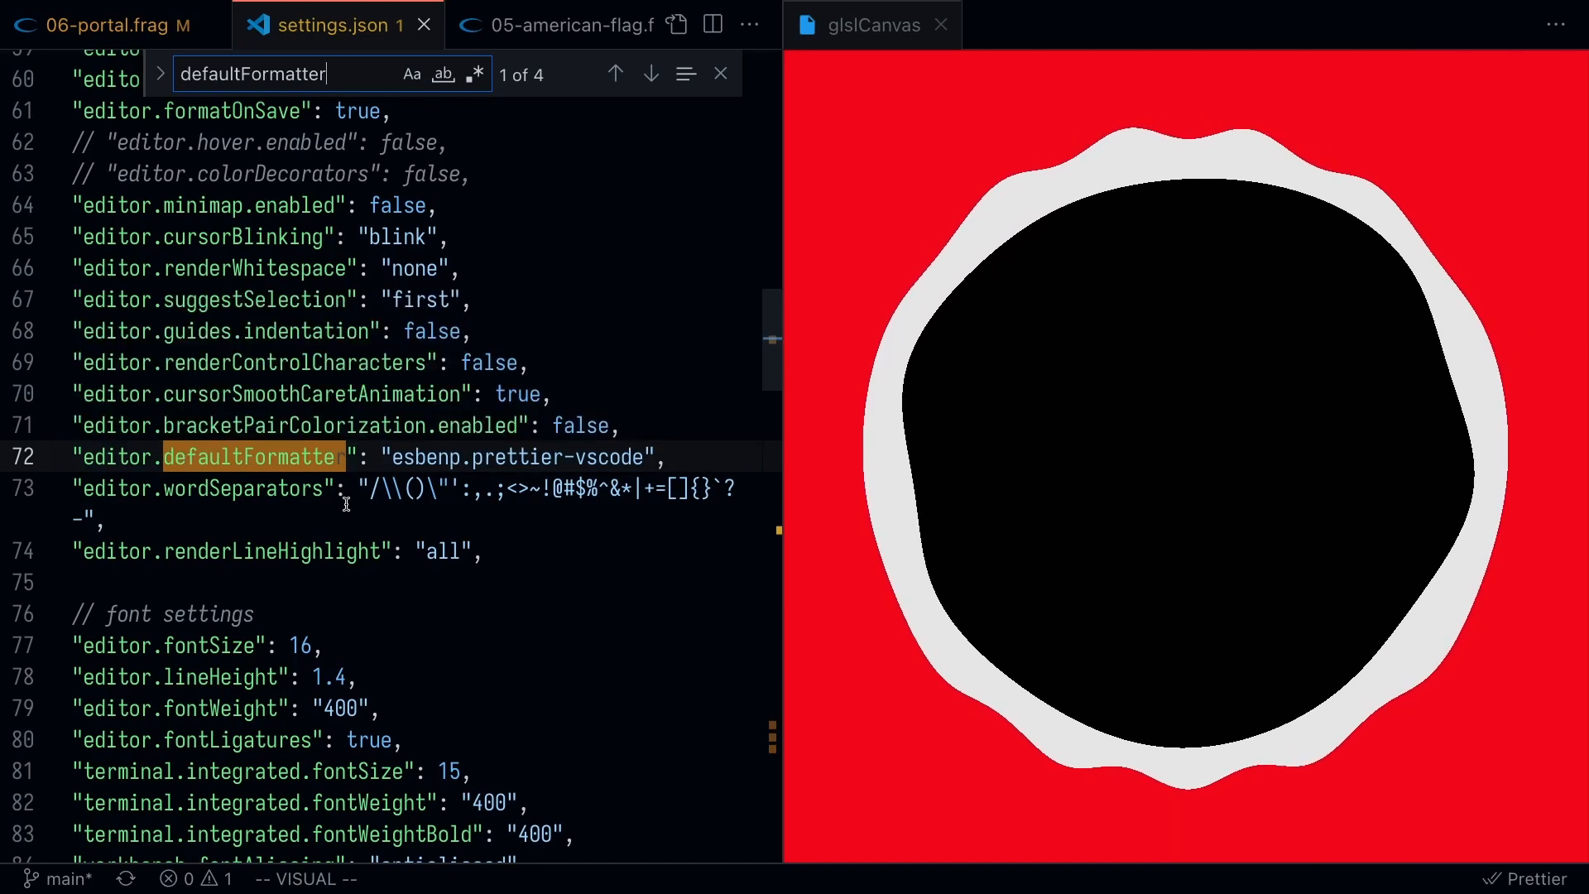
{"action": "mouse_move", "coordinate": [315, 331]}
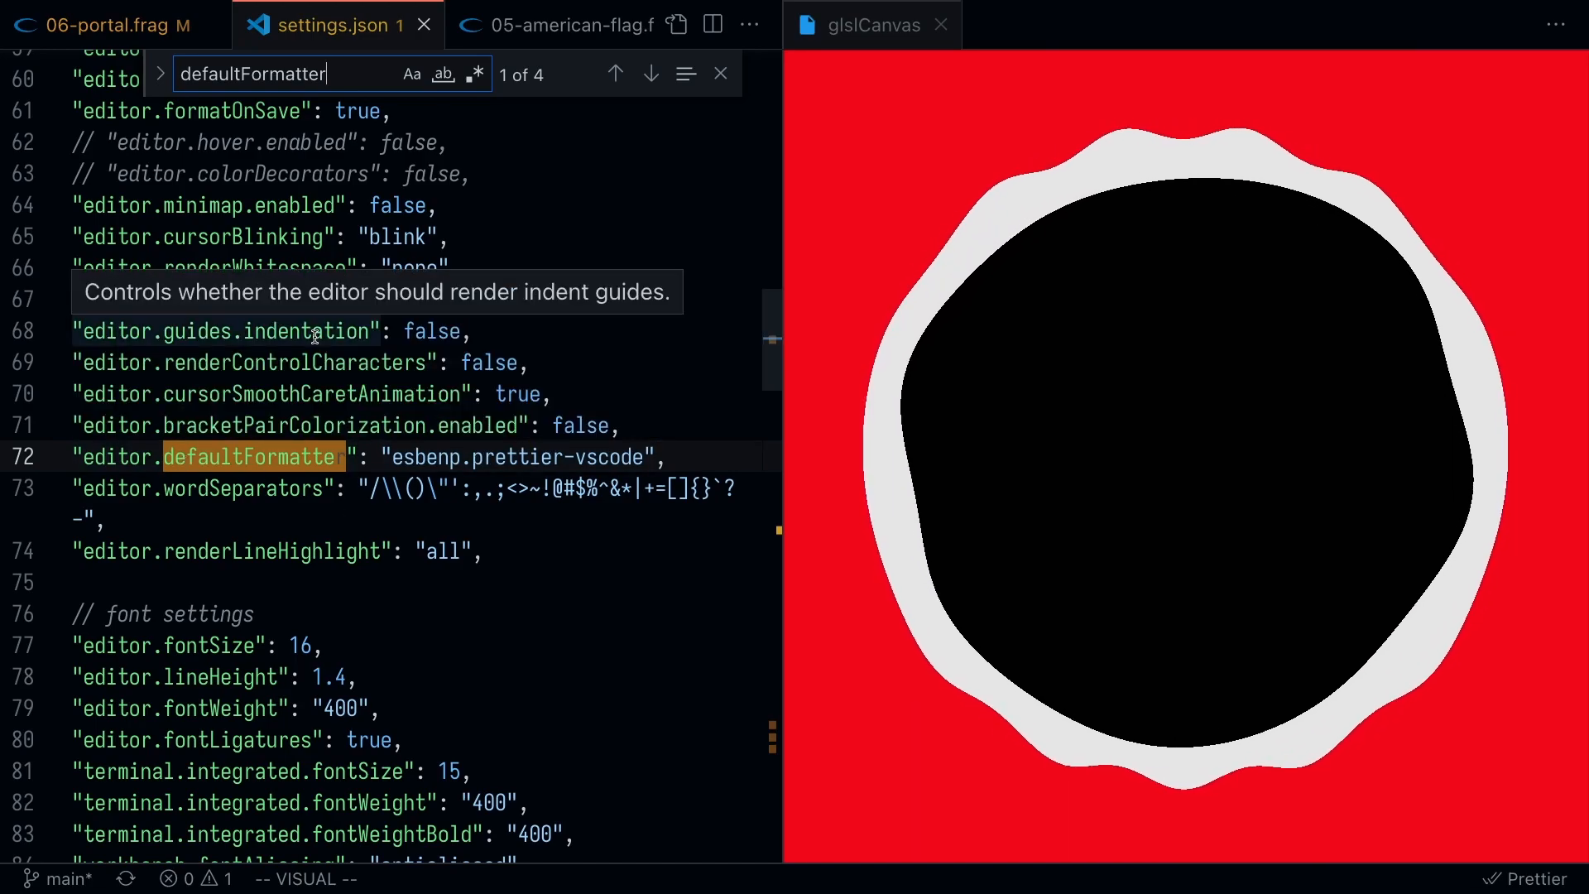
{"action": "left_click", "coordinate": [649, 73]}
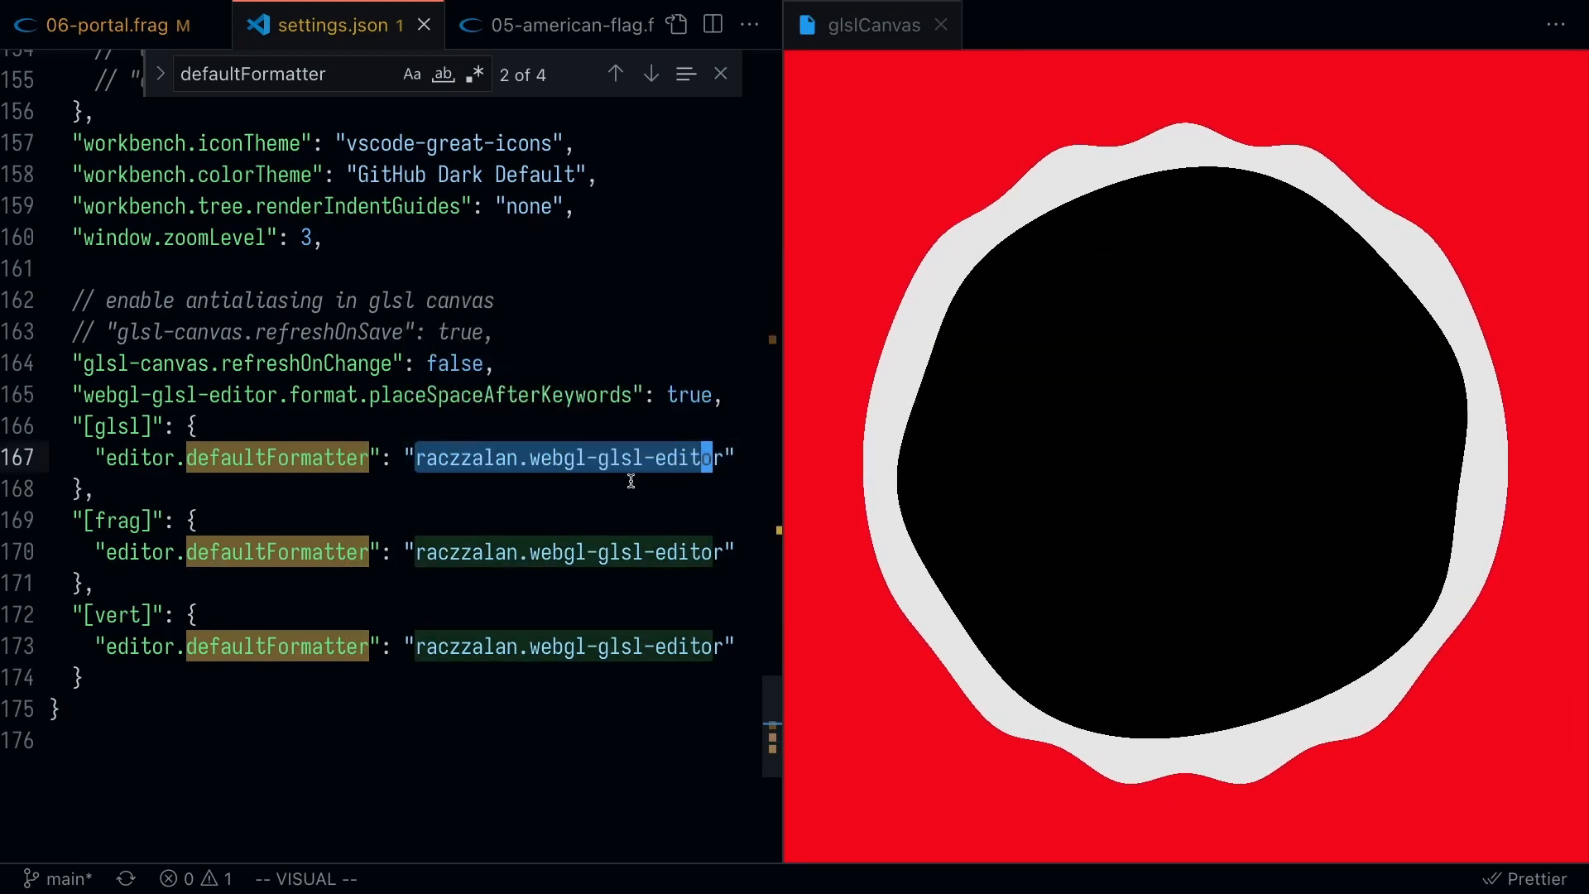
{"action": "left_click", "coordinate": [101, 24]}
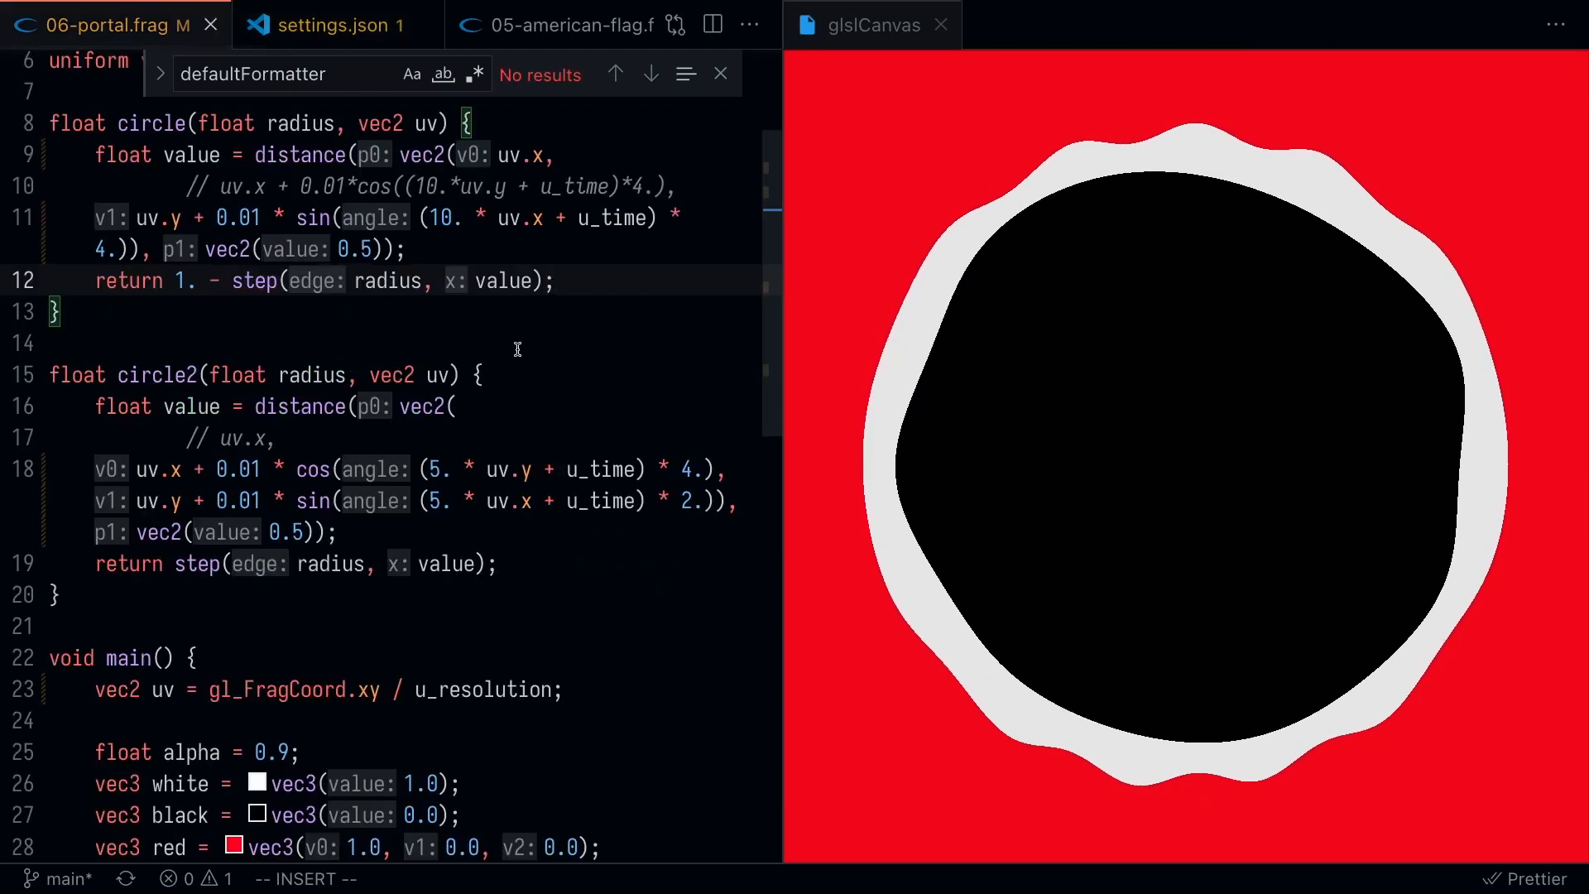
{"action": "key", "text": "Escape"}
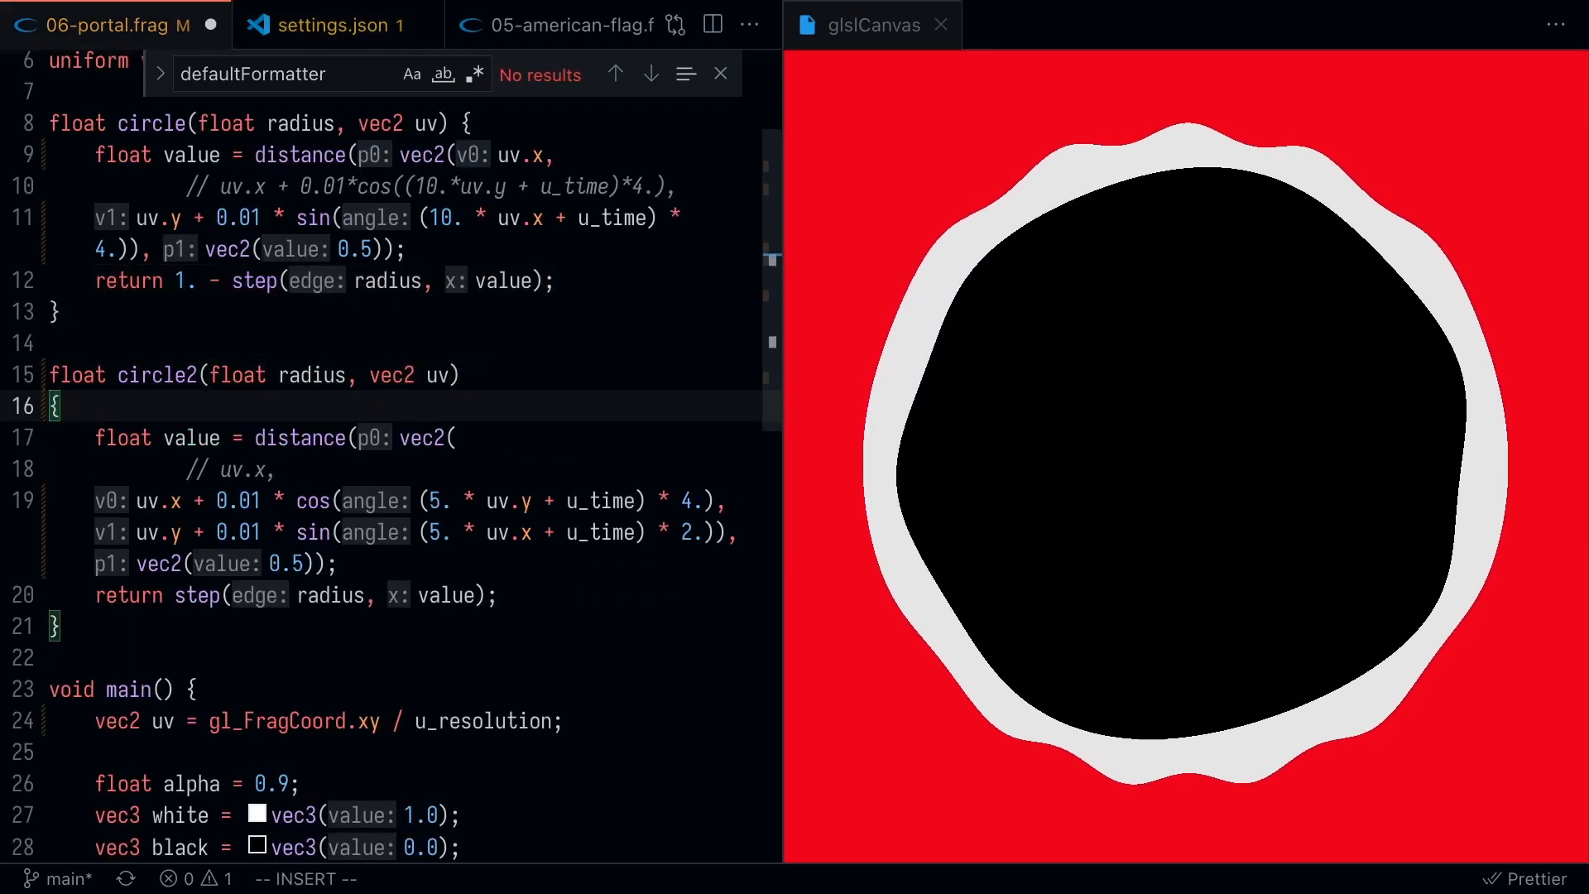
{"action": "key", "text": "Escape"}
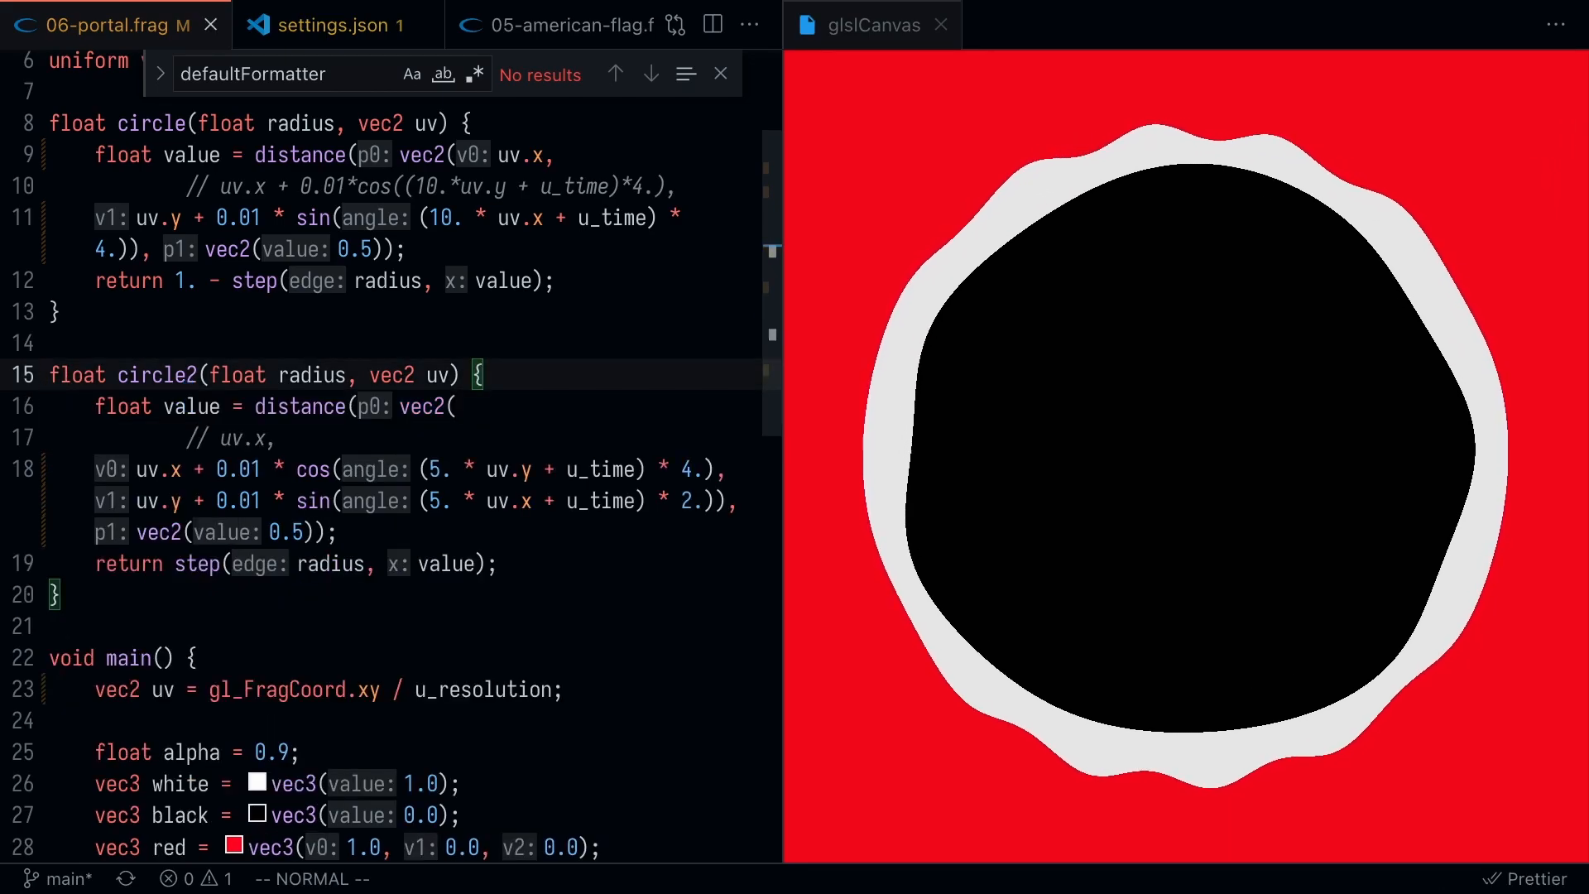
{"action": "left_click", "coordinate": [335, 24]}
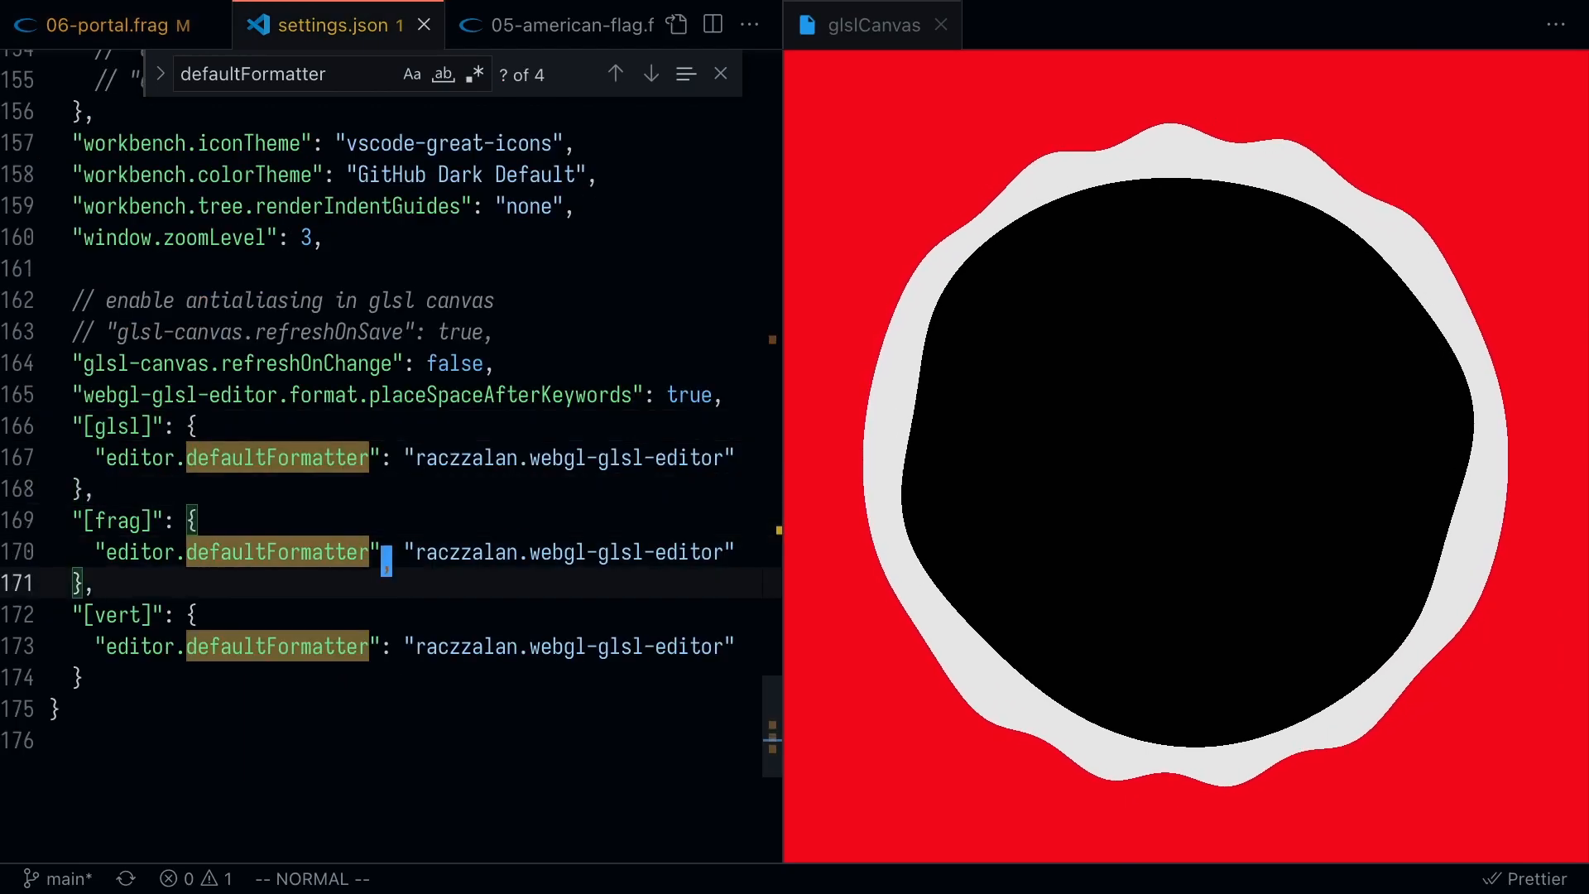
- Close settings.json and view the American, Indian, then Japanese flag shaders
{"action": "left_click", "coordinate": [107, 24]}
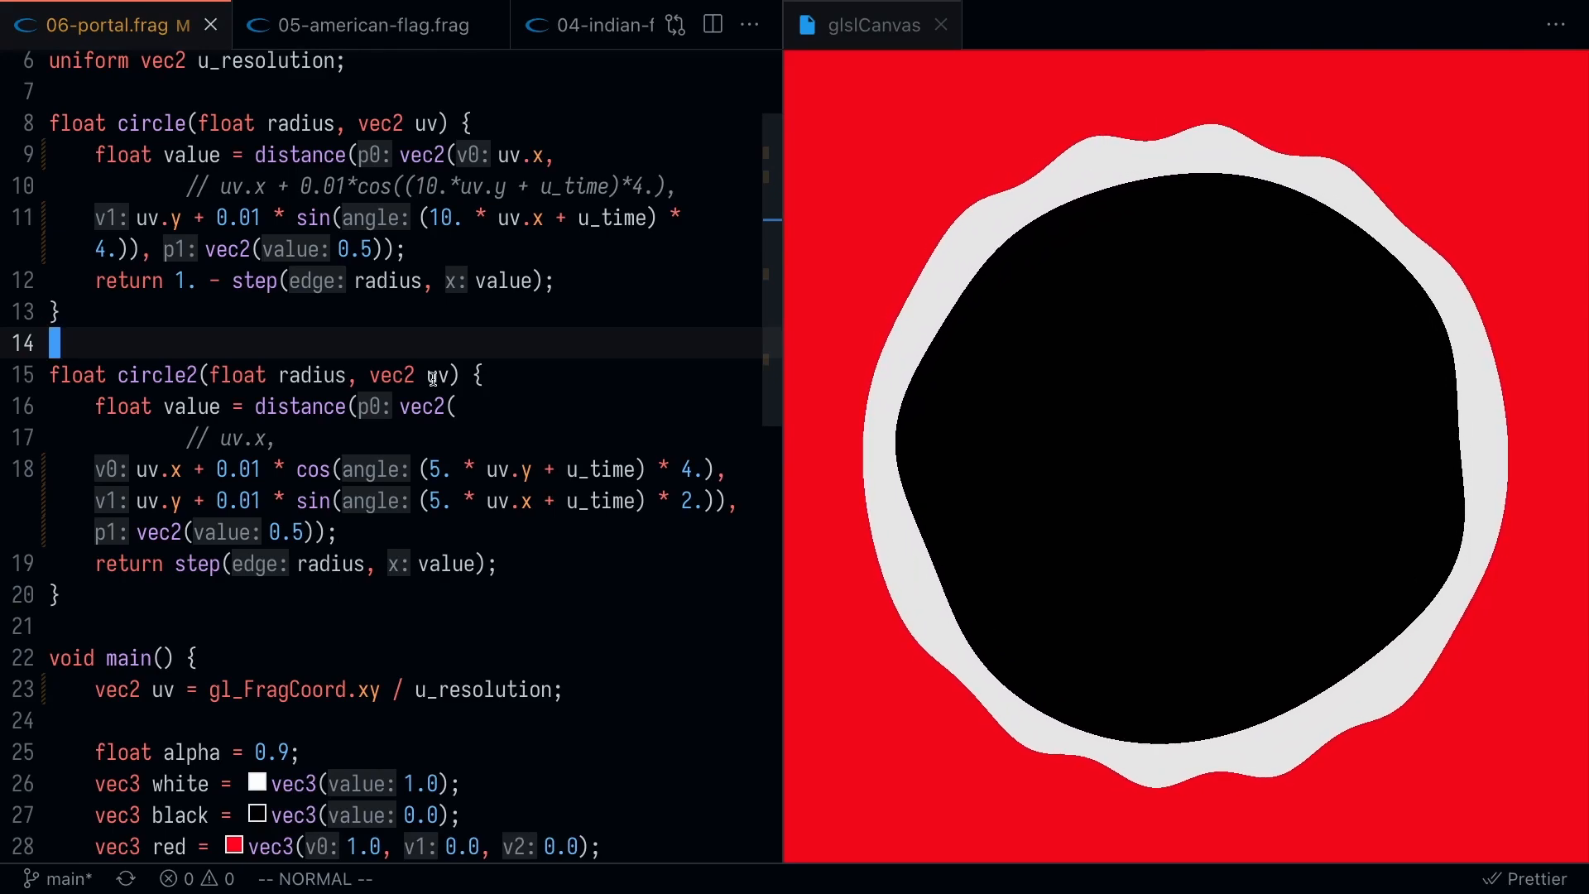
{"action": "left_click", "coordinate": [365, 24]}
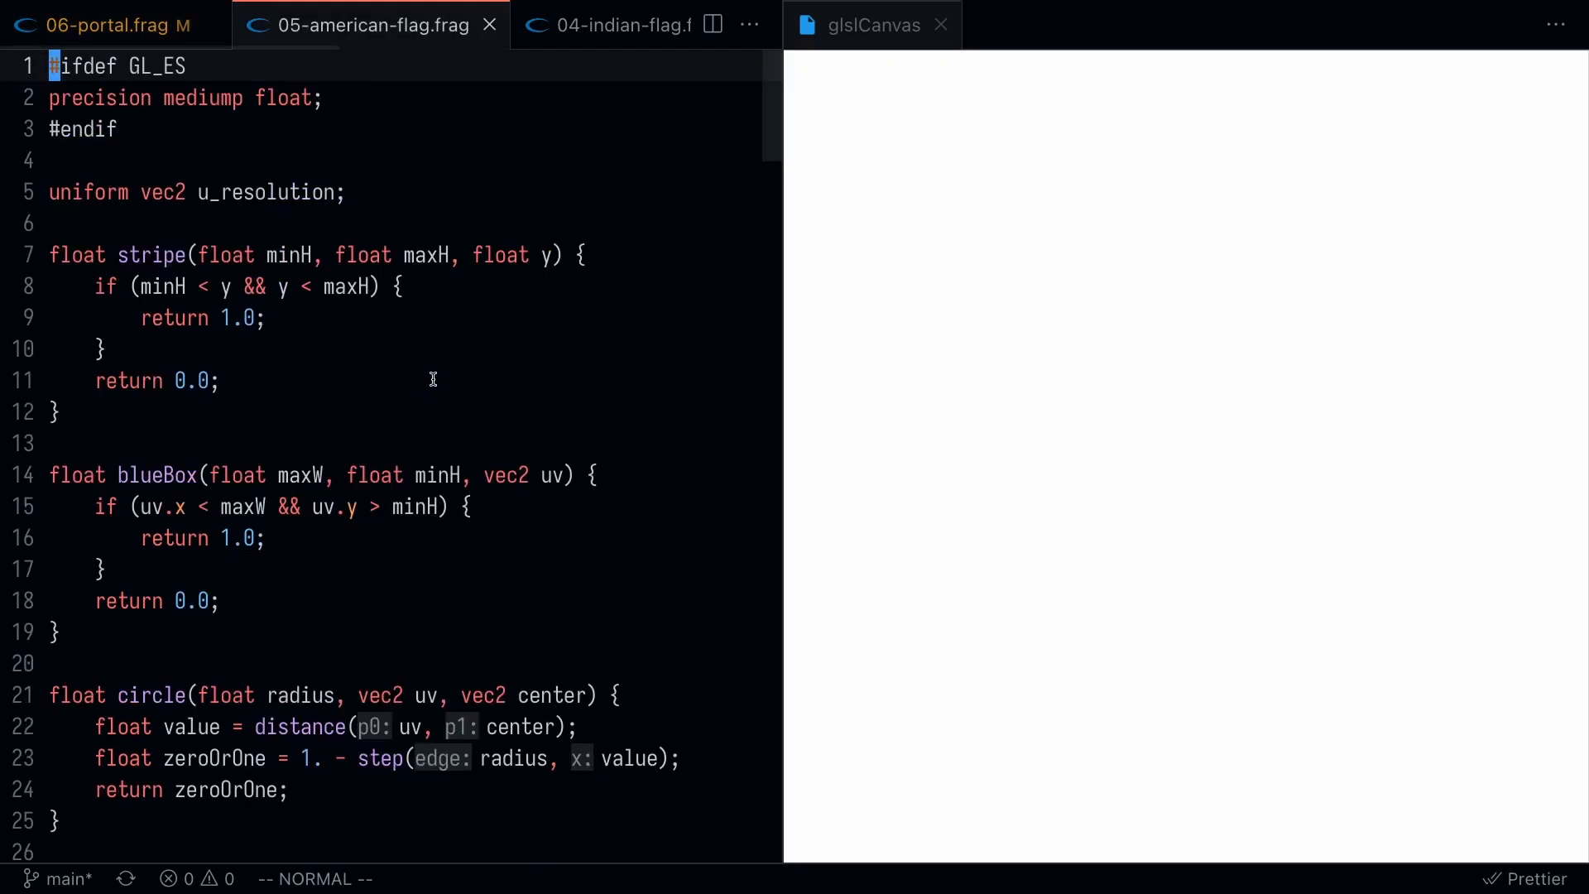
{"action": "left_click", "coordinate": [609, 24]}
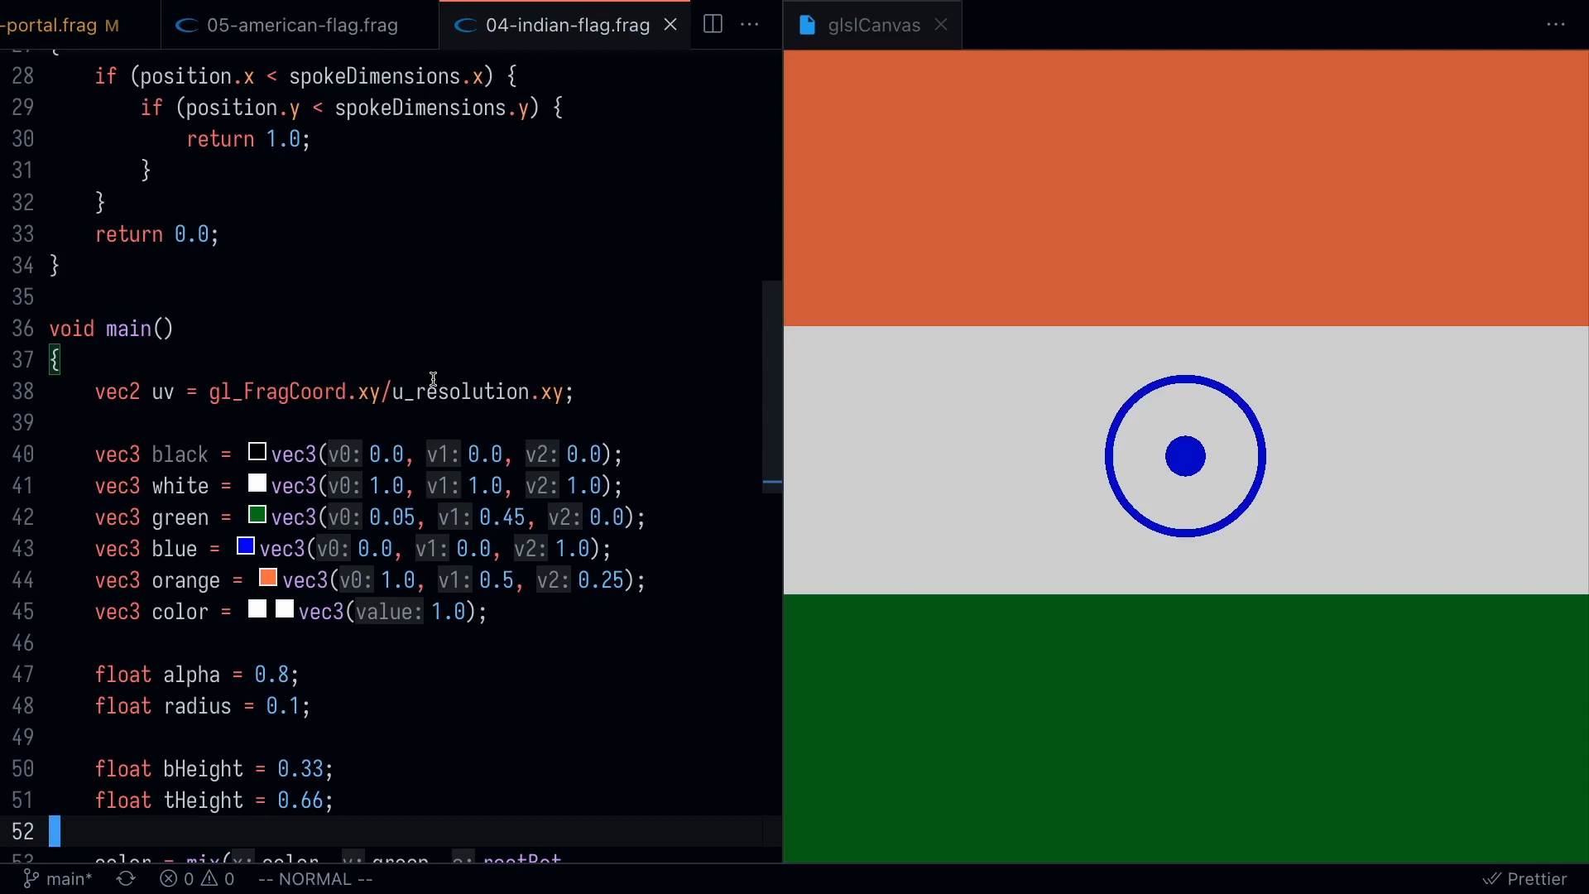
{"action": "left_click", "coordinate": [497, 24]}
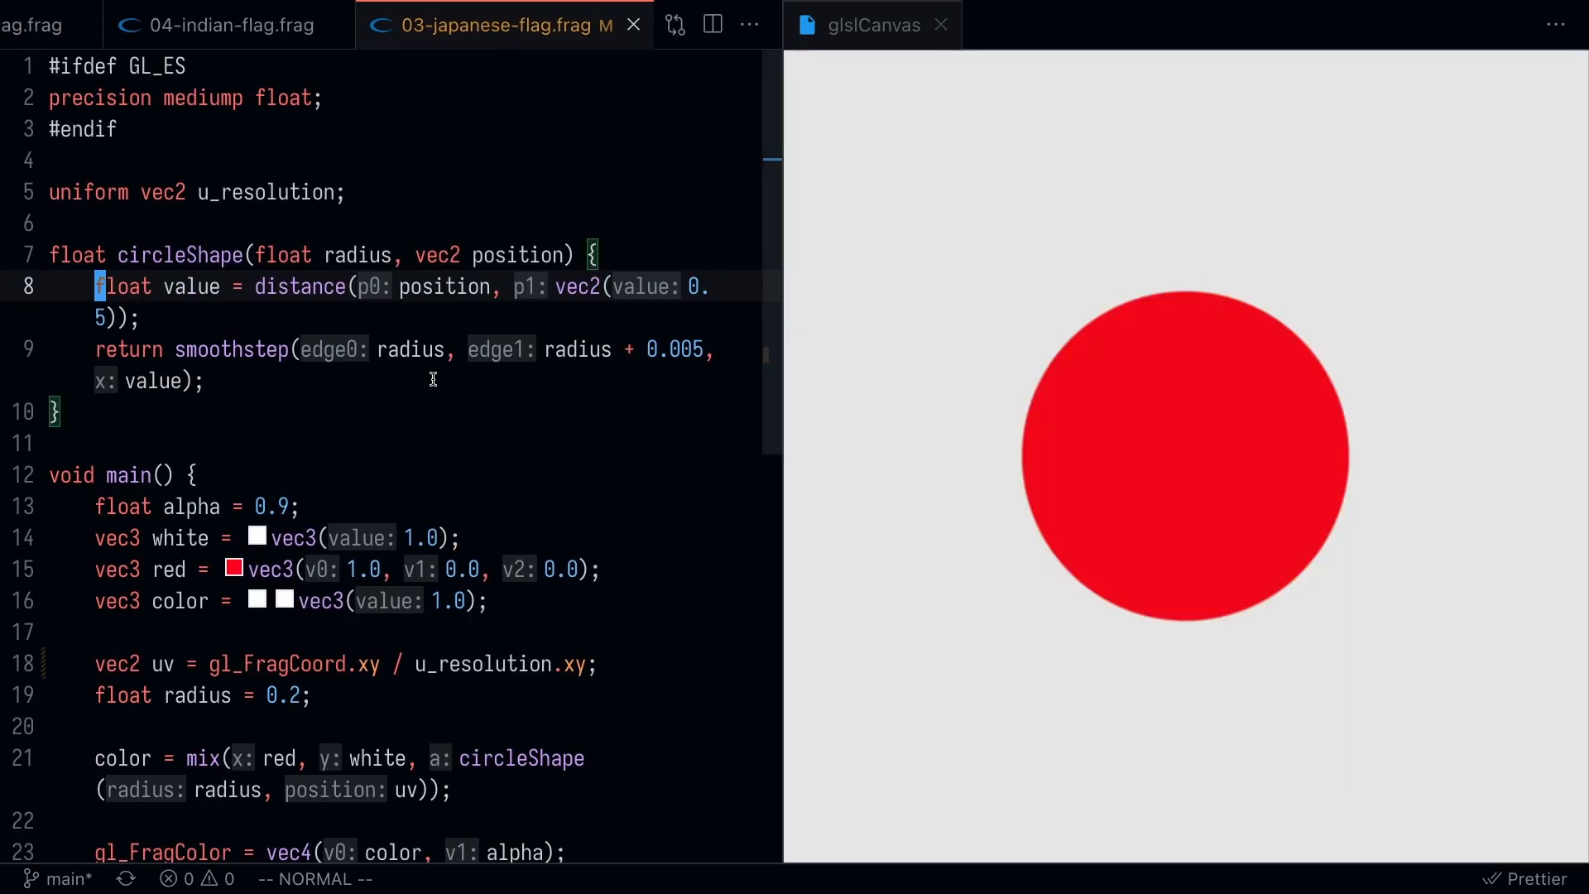